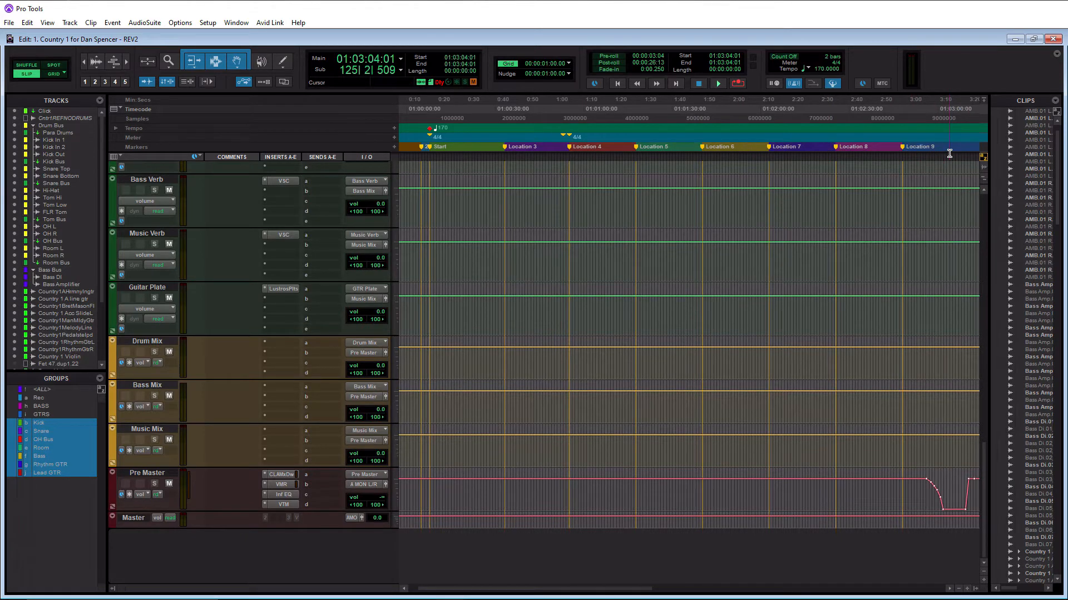
Step: Select the song range from near its end back to the Start marker, about 2:57
click(497, 147)
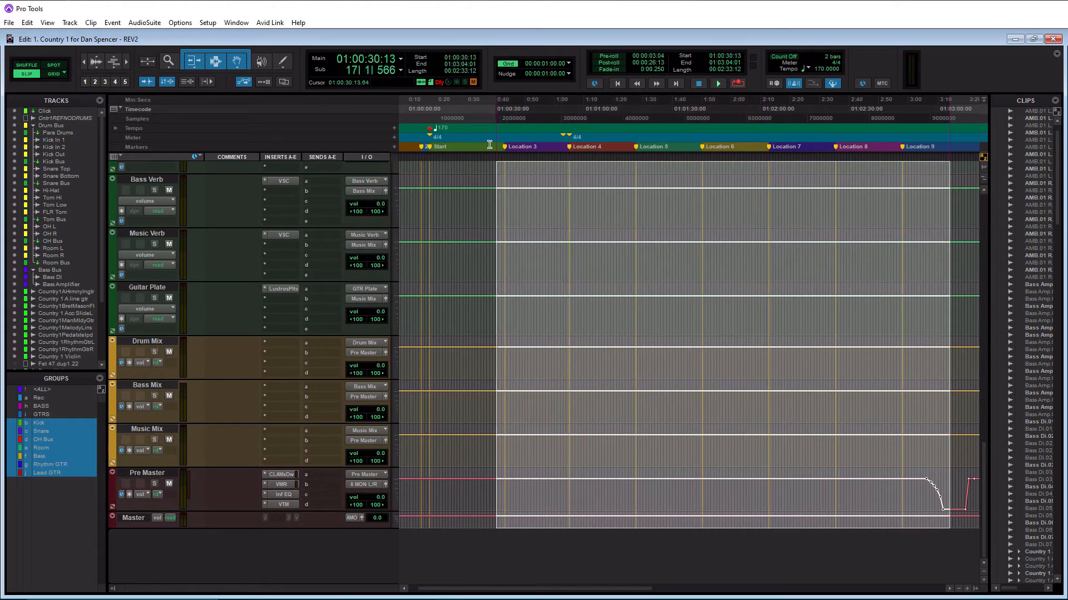
click(425, 146)
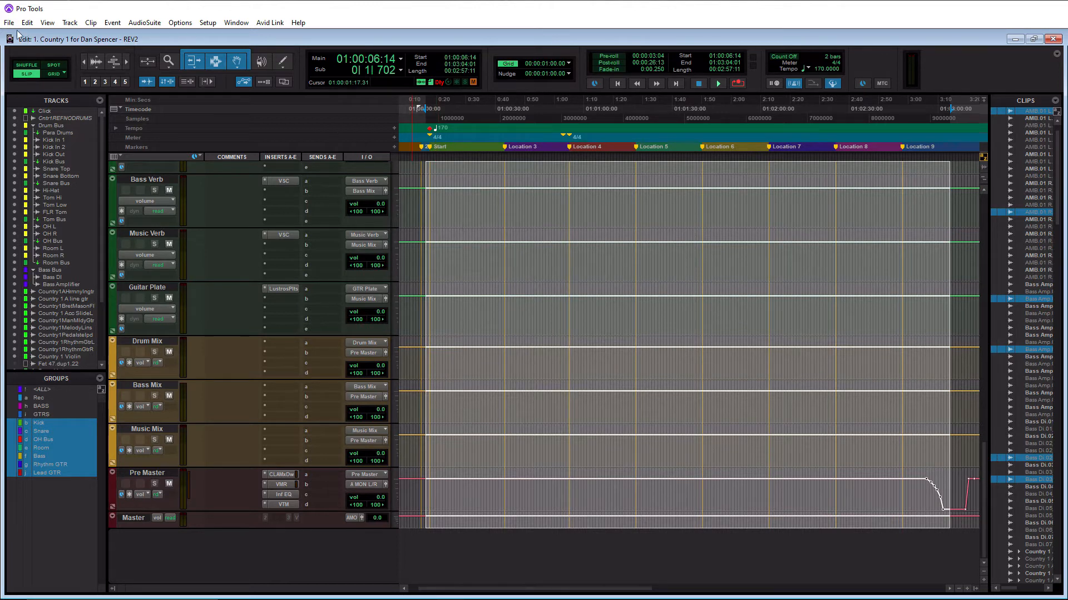
Step: Open the File menu to reach the Export and Bounce Mix commands
click(9, 22)
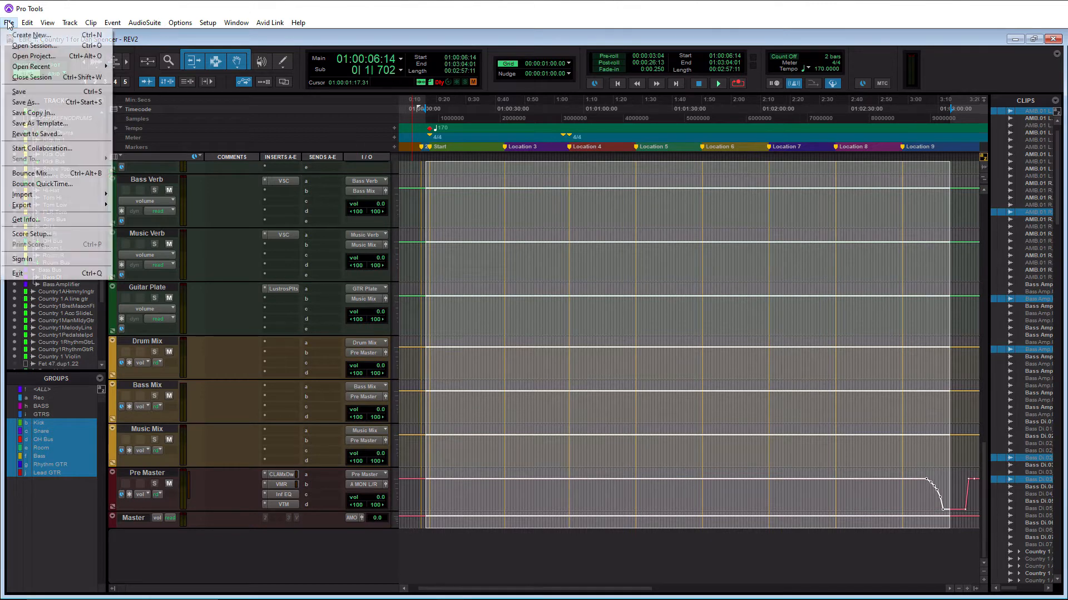
mouse_move(31, 219)
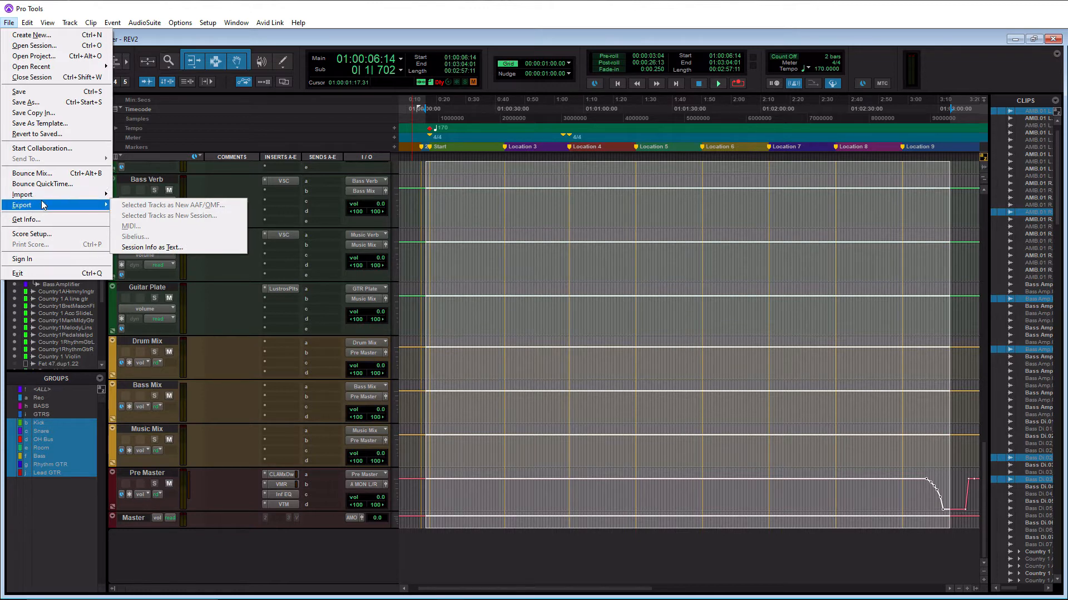
mouse_move(30, 172)
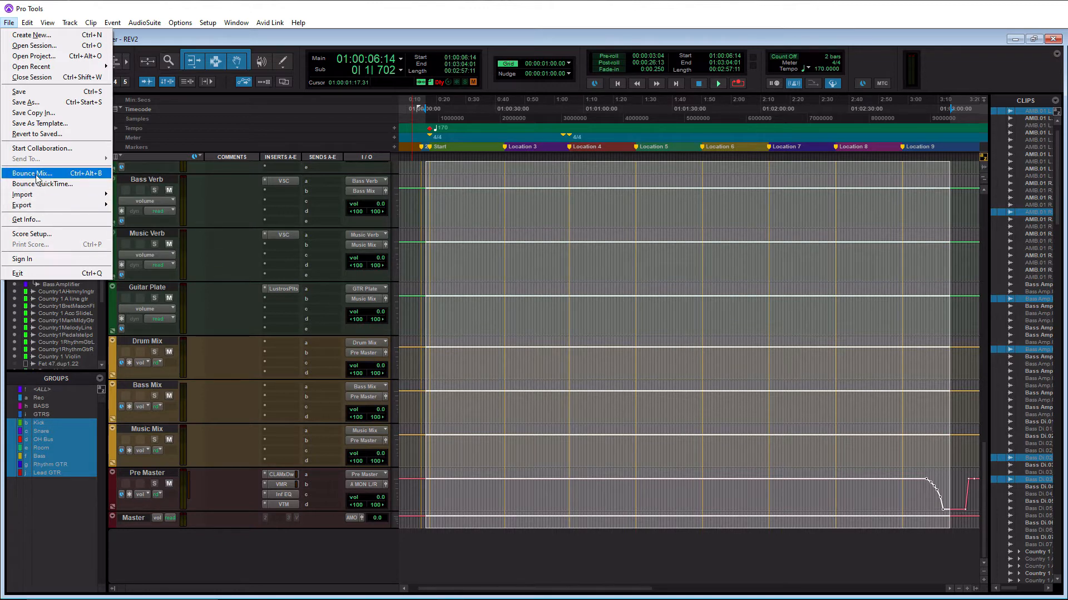
Step: Choose Bounce Mix to open the dialog with WAV, 24-bit, 48 kHz stereo settings
click(31, 173)
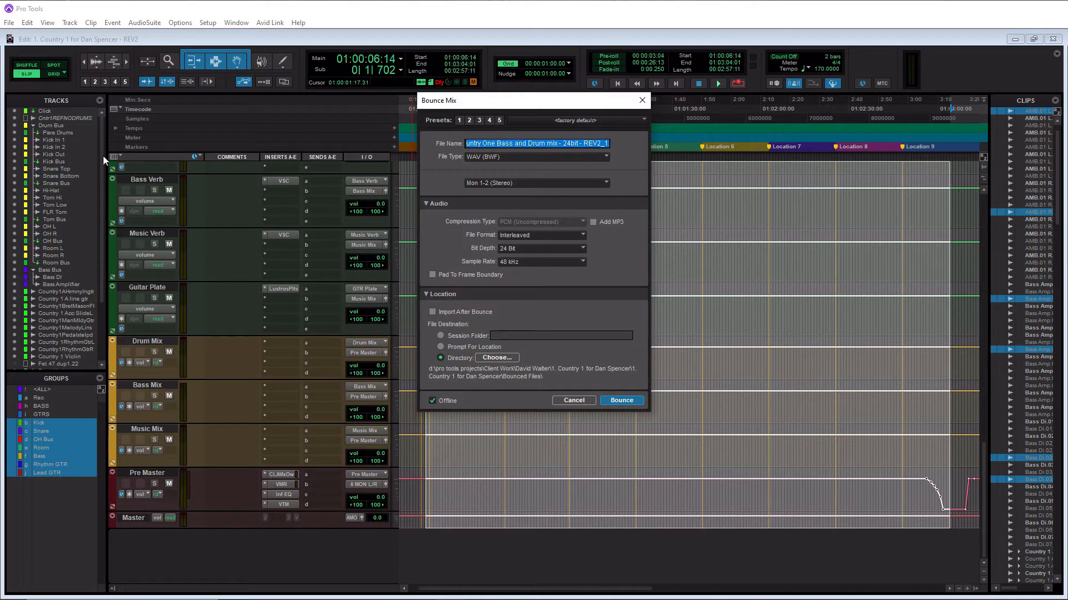
mouse_move(458, 73)
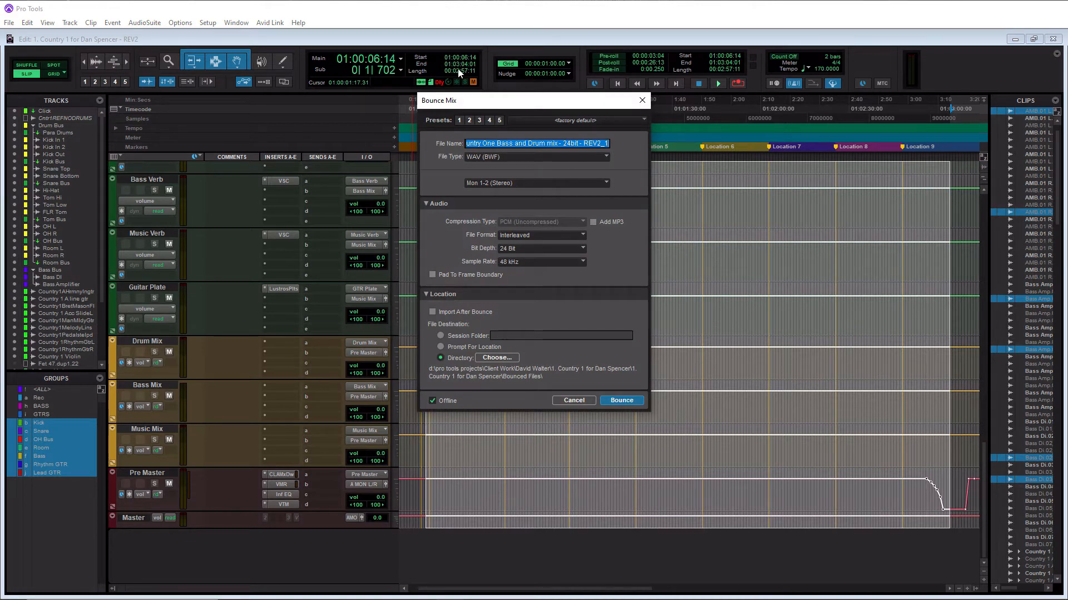
mouse_move(462, 125)
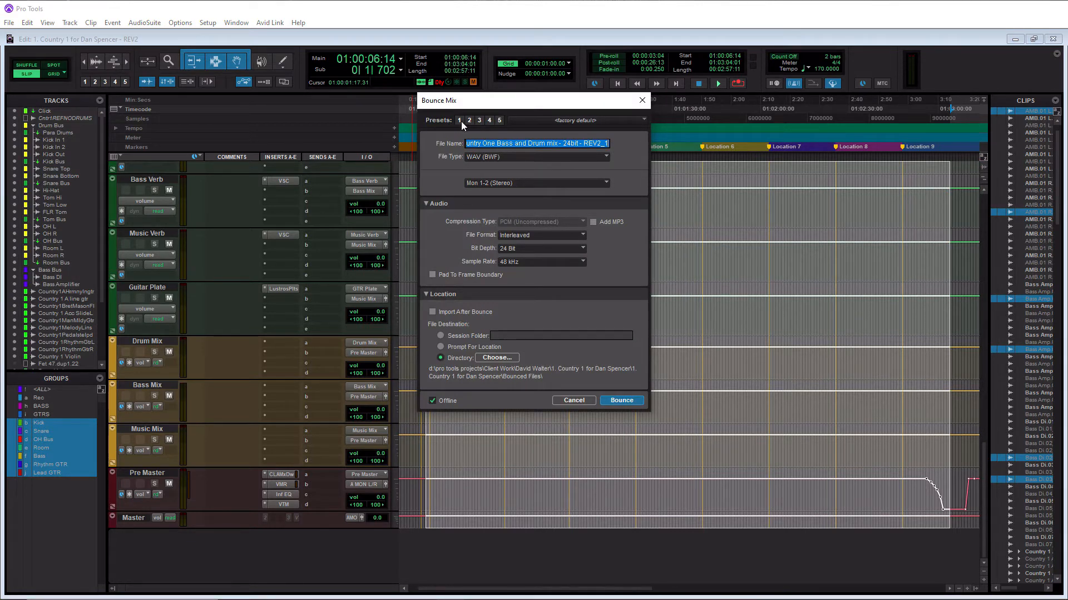
mouse_move(433, 212)
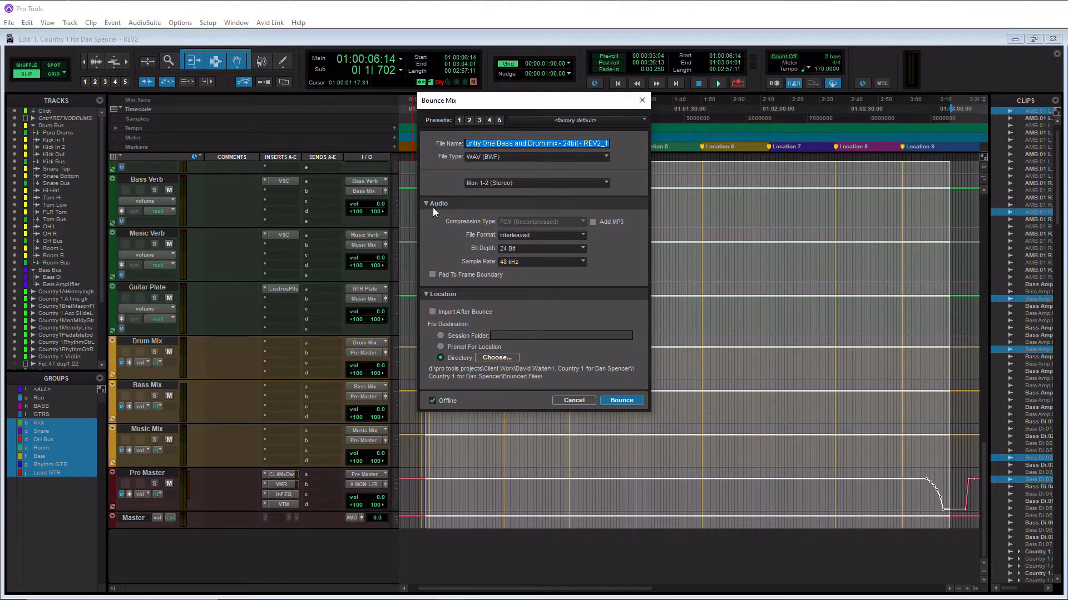
mouse_move(502, 162)
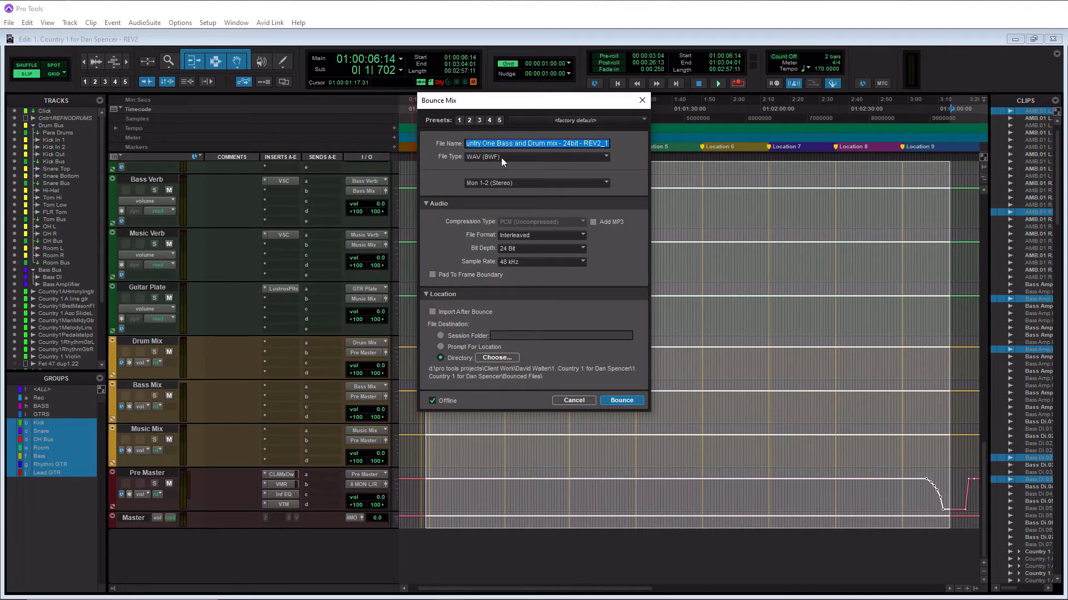
mouse_move(488, 142)
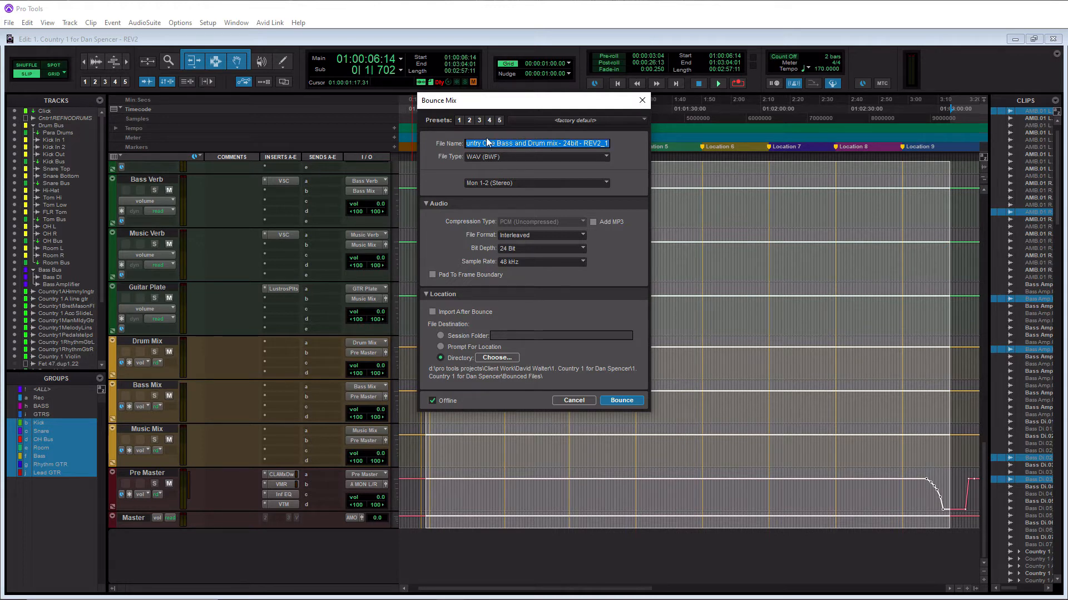
Step: Name the bounce file 'Song1' and keep the WAV (BWF) file type
text(S)
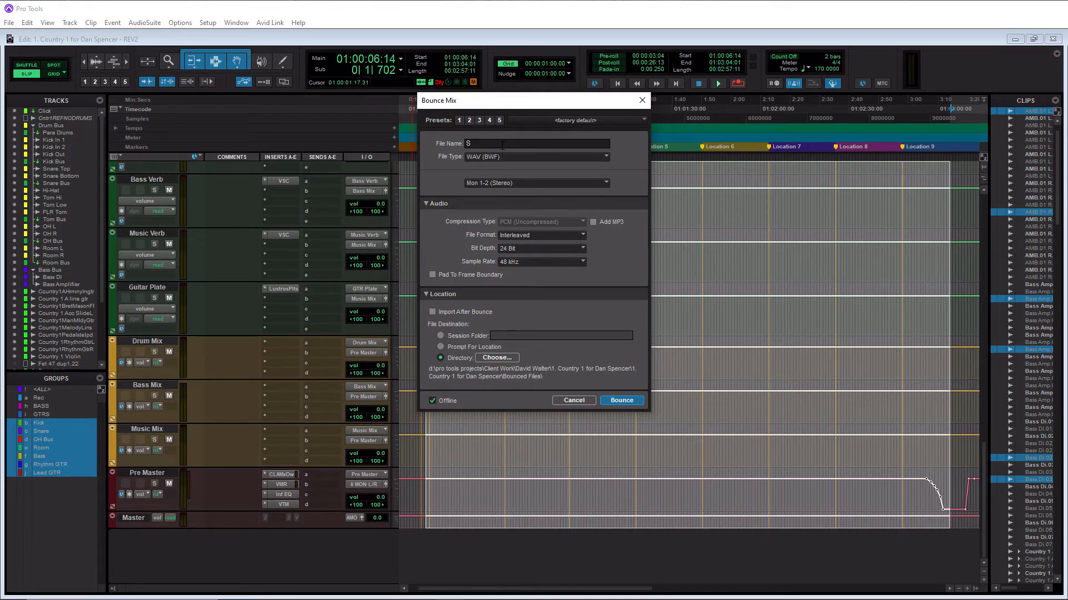
text(Song1)
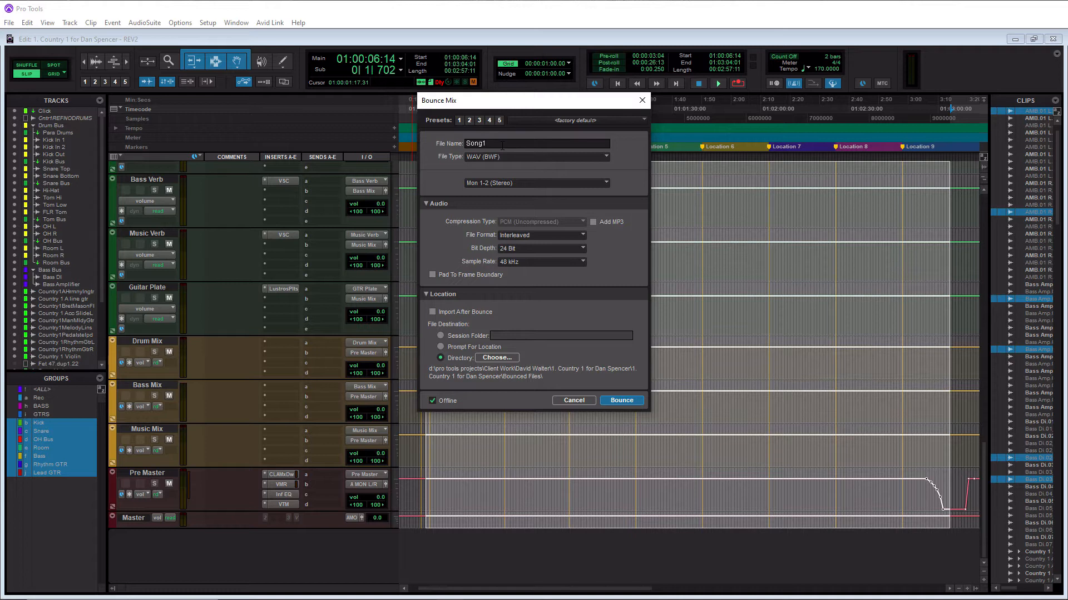
click(537, 143)
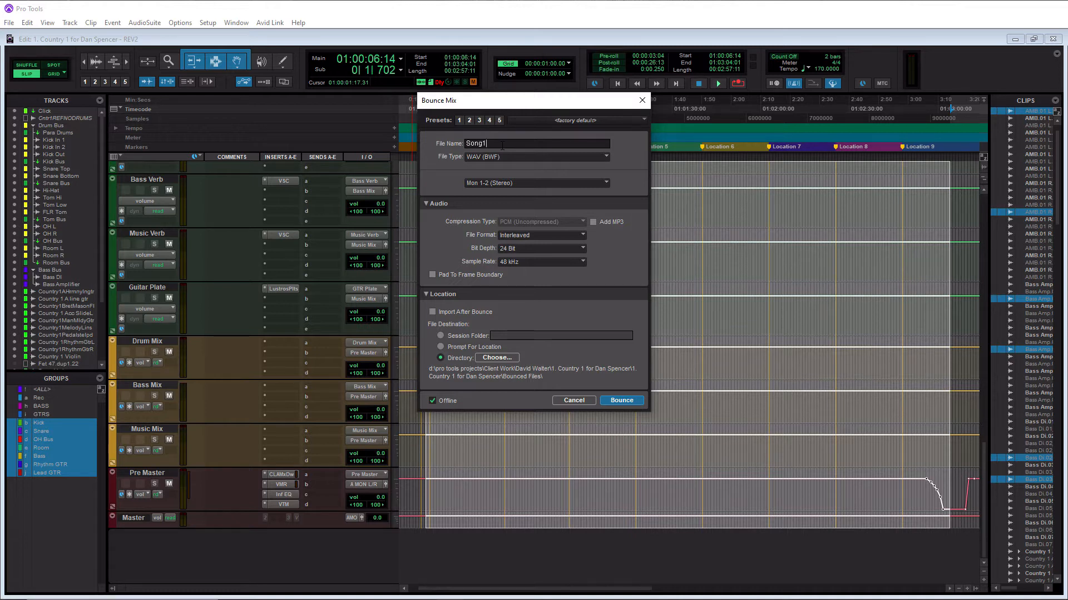
mouse_move(436, 160)
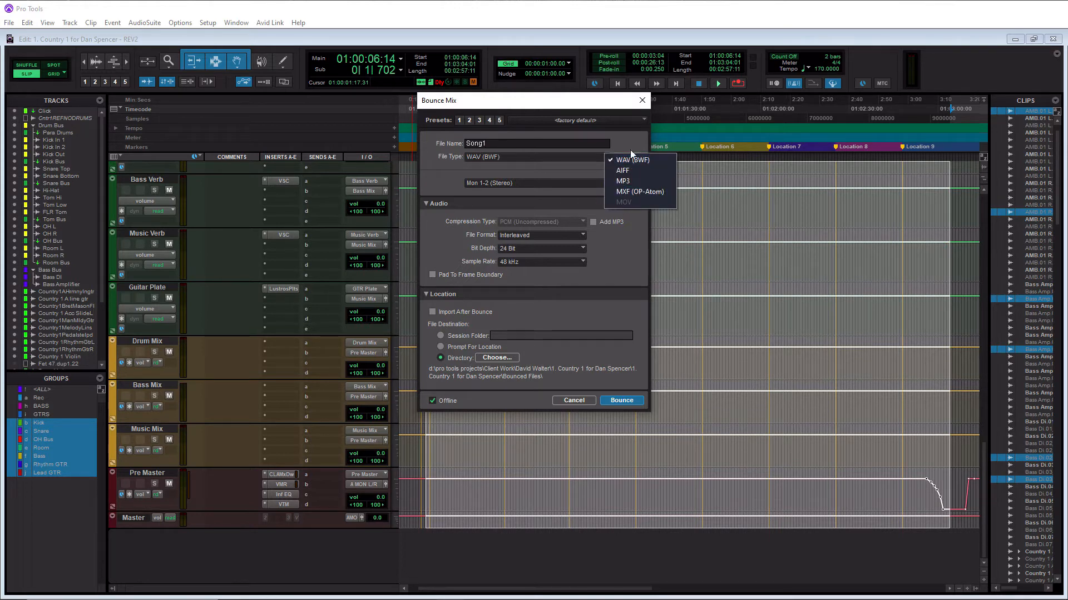
mouse_move(630, 160)
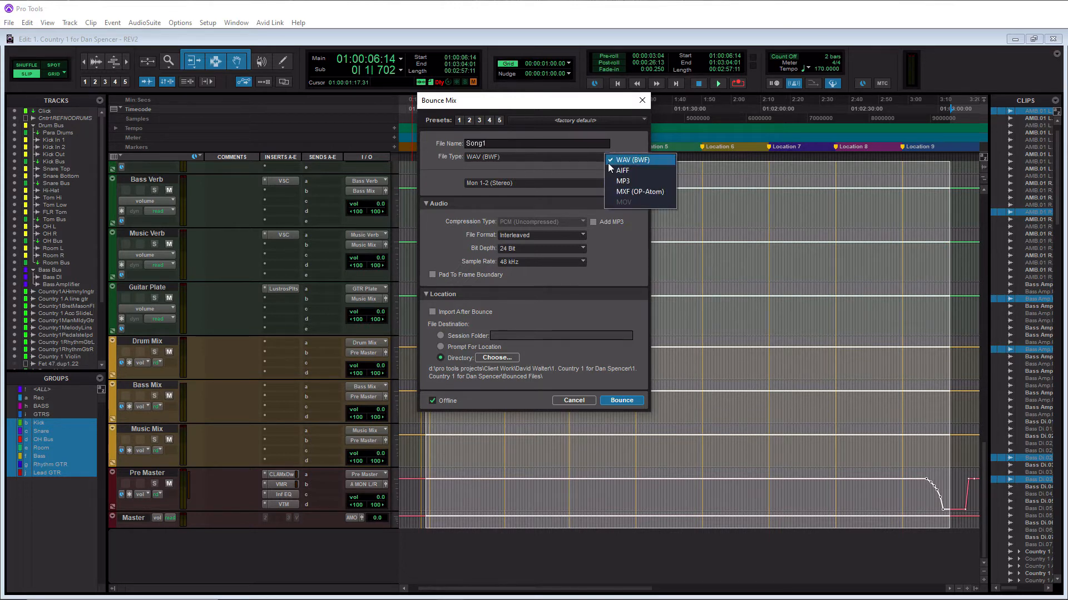
mouse_move(629, 180)
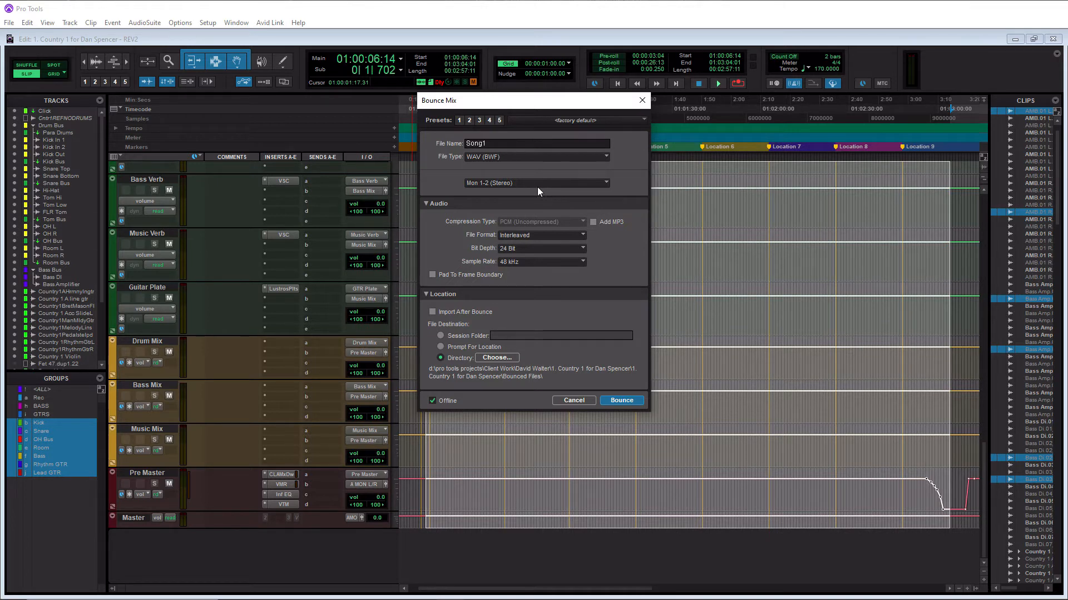
mouse_move(591, 228)
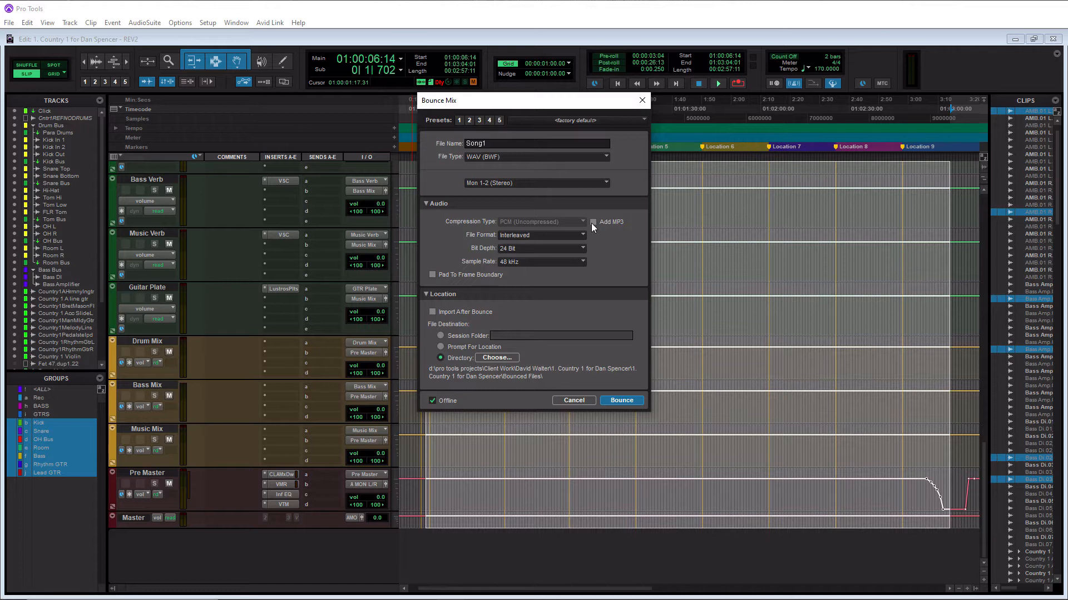
Step: Enable Add MP3 so the bounce also creates an MP3 copy
click(594, 222)
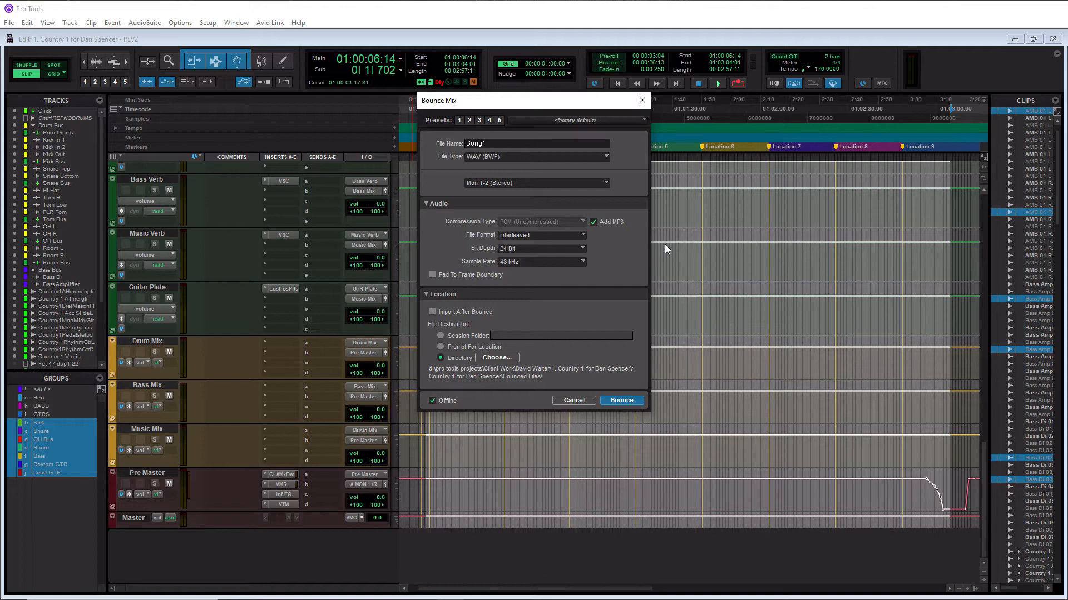
mouse_move(503, 194)
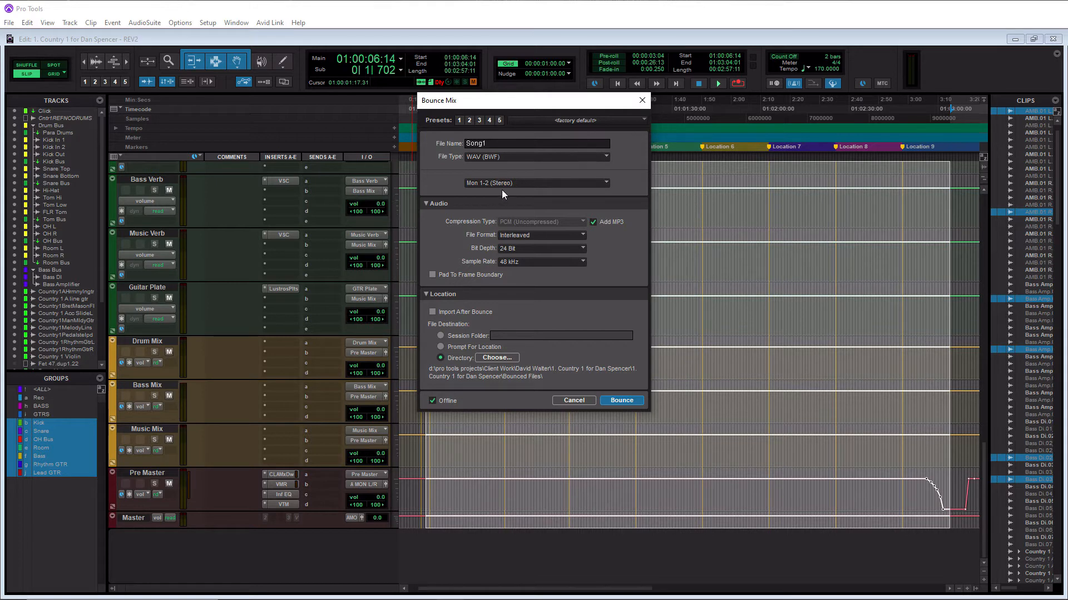
mouse_move(564, 192)
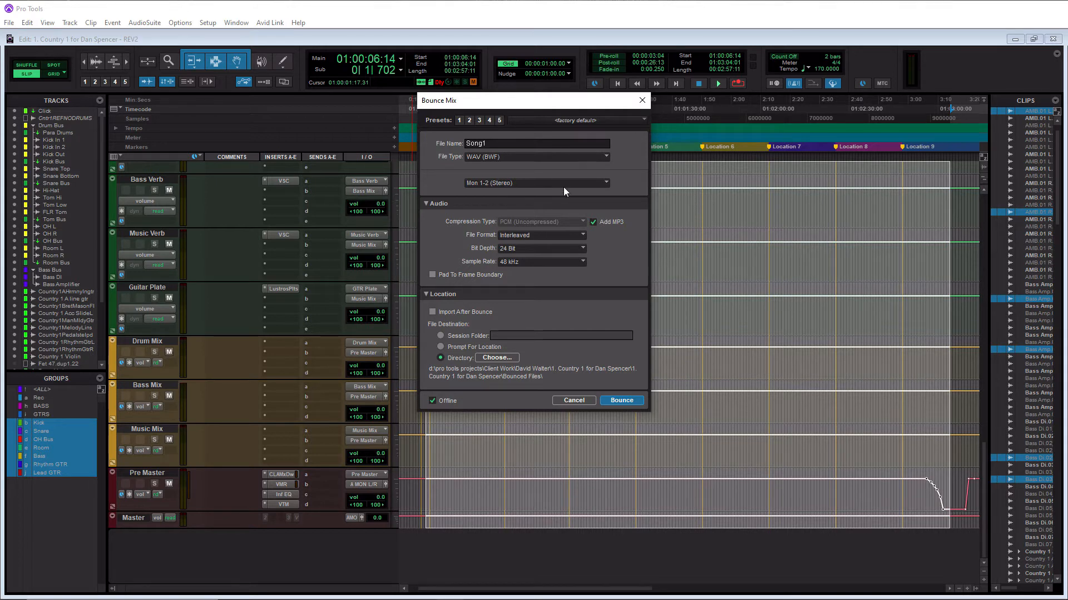
mouse_move(512, 191)
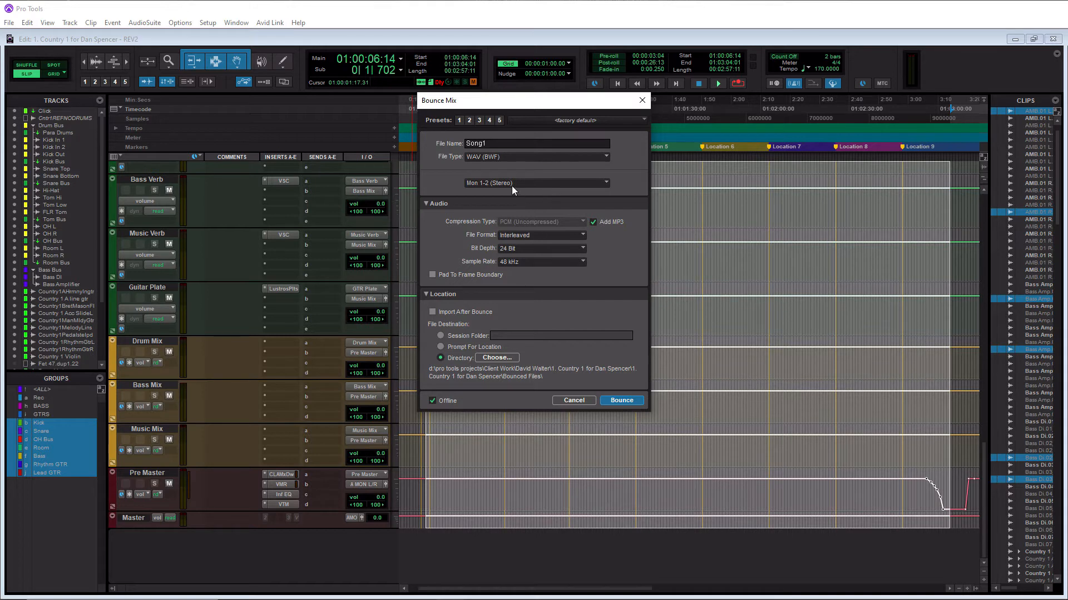
mouse_move(507, 189)
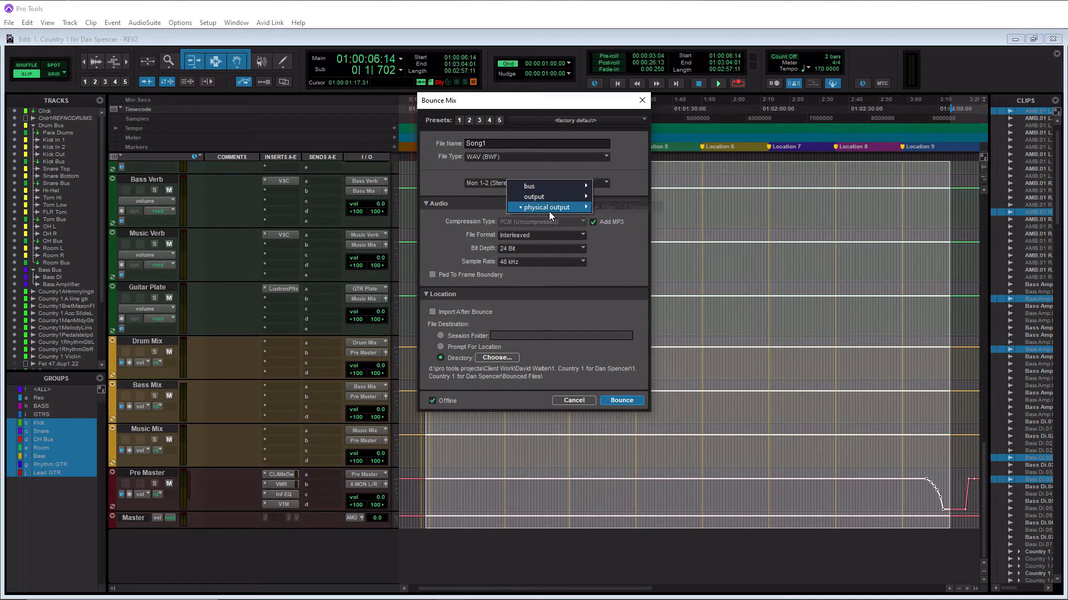
mouse_move(549, 207)
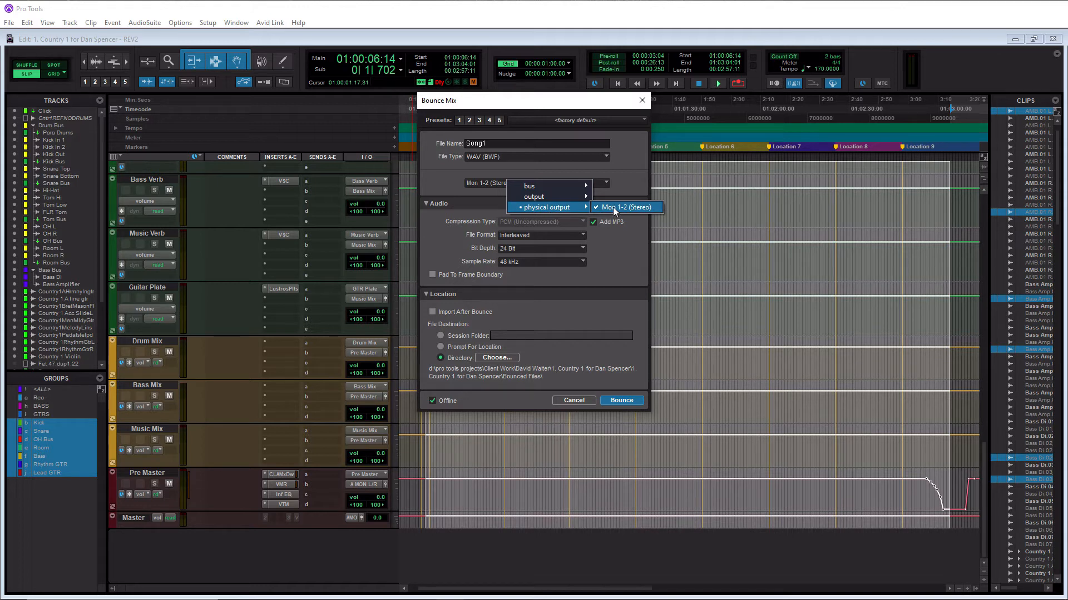
Step: Set the bounce source to the Mon 1-2 (Stereo) physical output
click(625, 207)
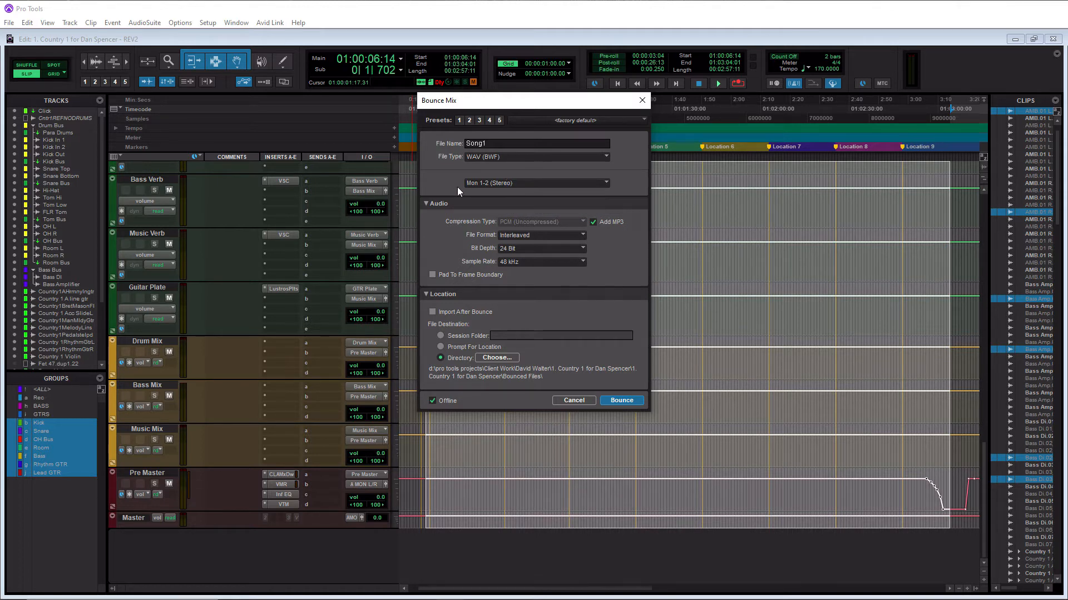
mouse_move(447, 213)
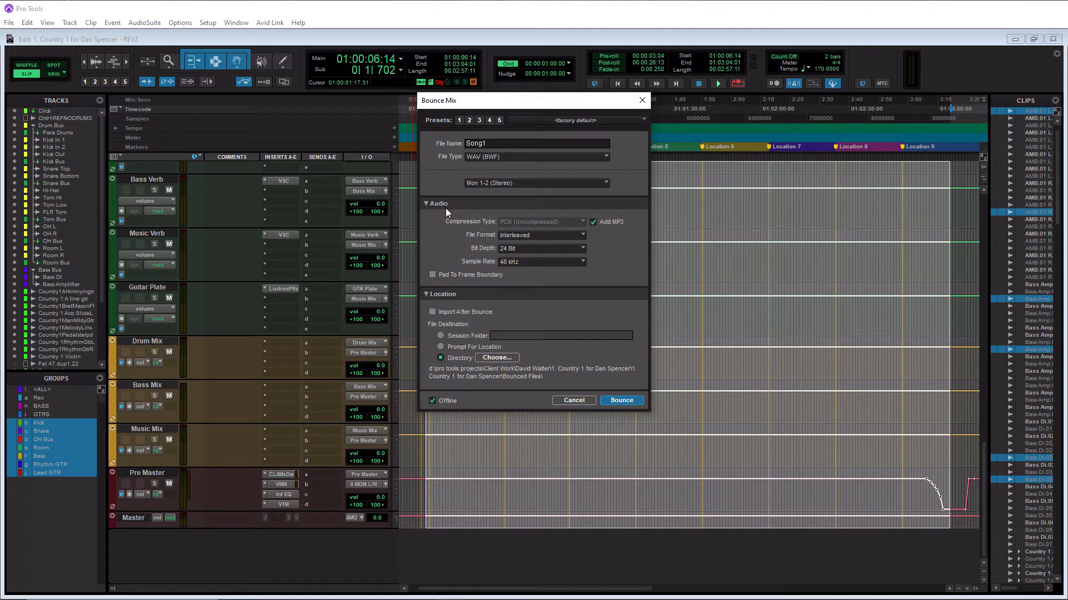
mouse_move(495, 219)
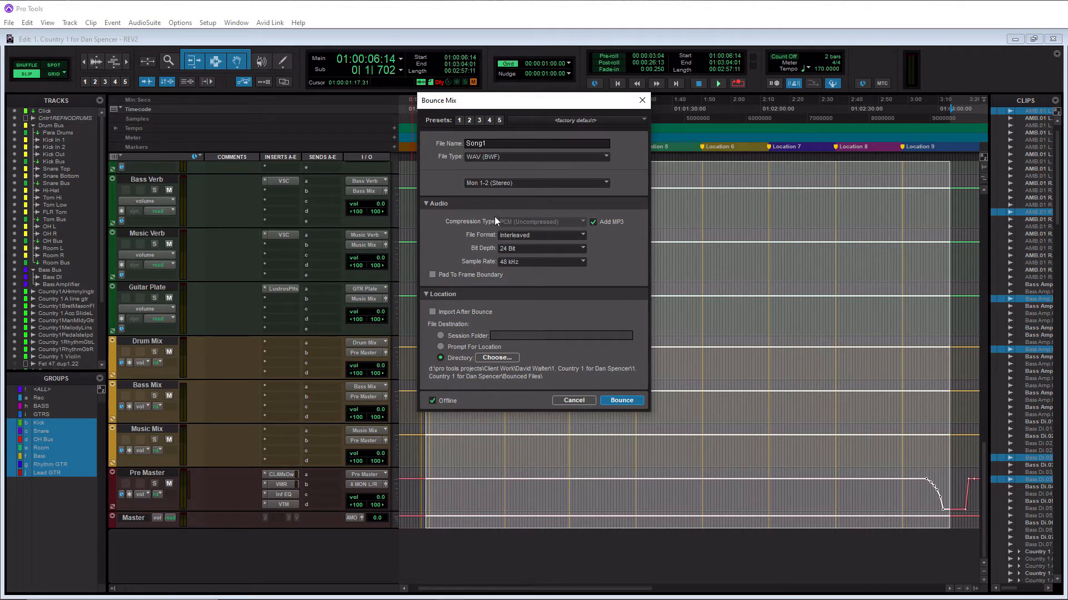
mouse_move(568, 230)
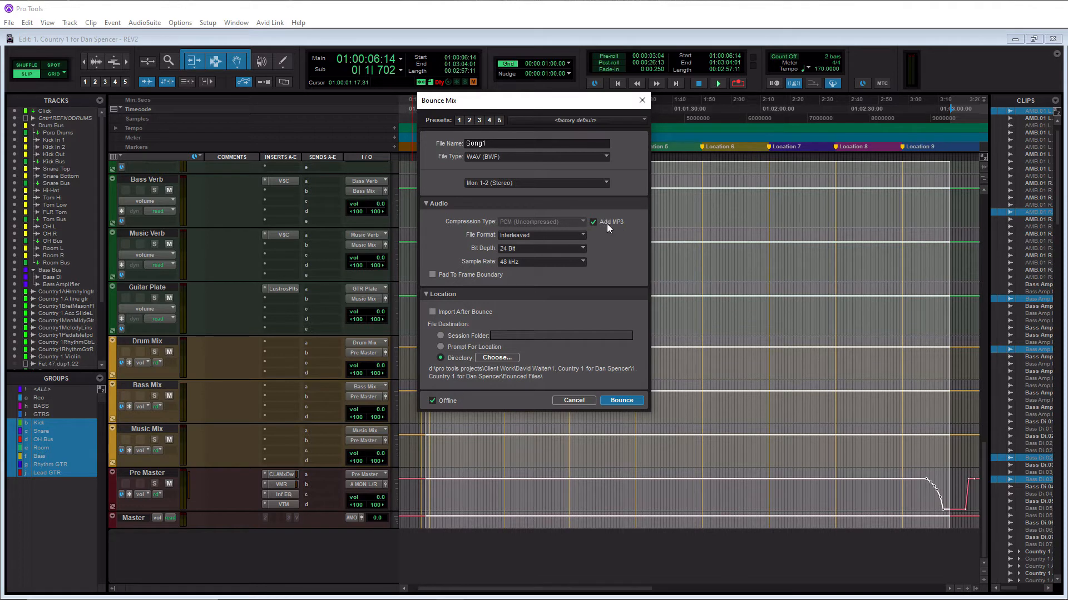
mouse_move(570, 239)
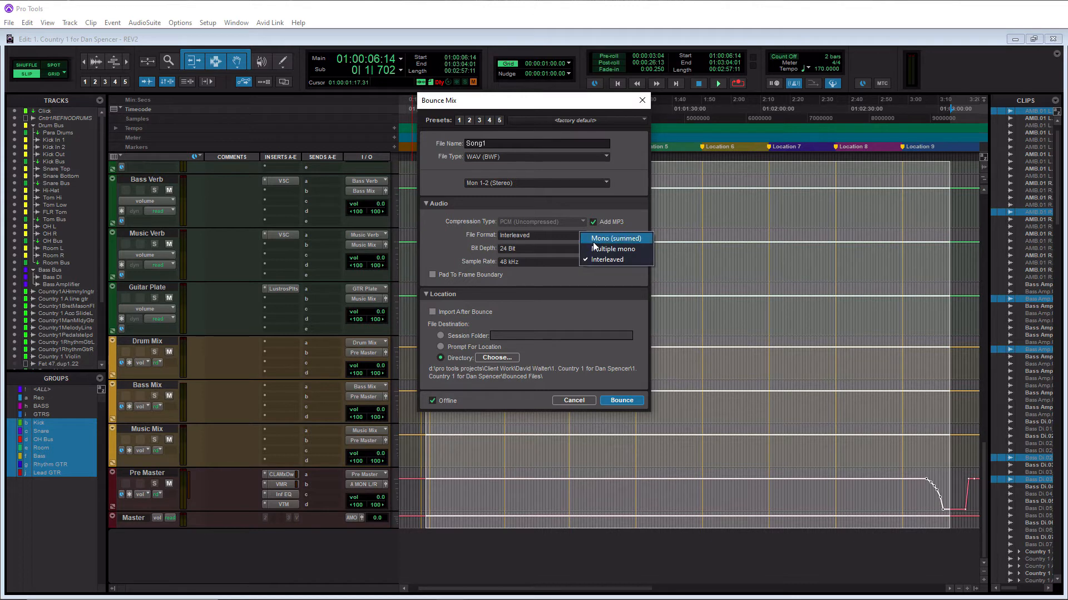
mouse_move(613, 249)
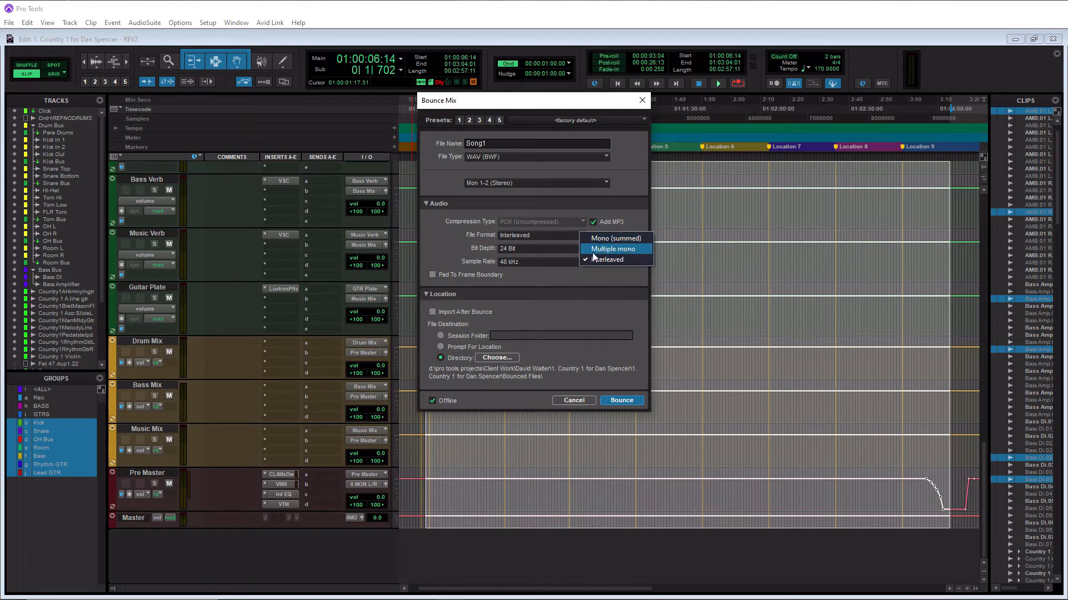
mouse_move(604, 254)
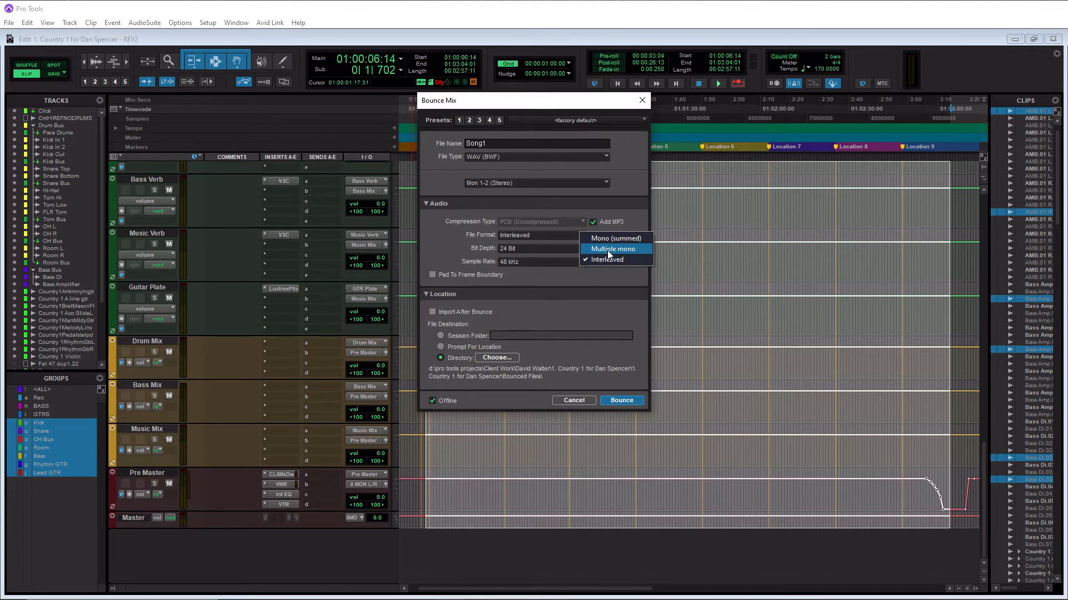
mouse_move(607, 249)
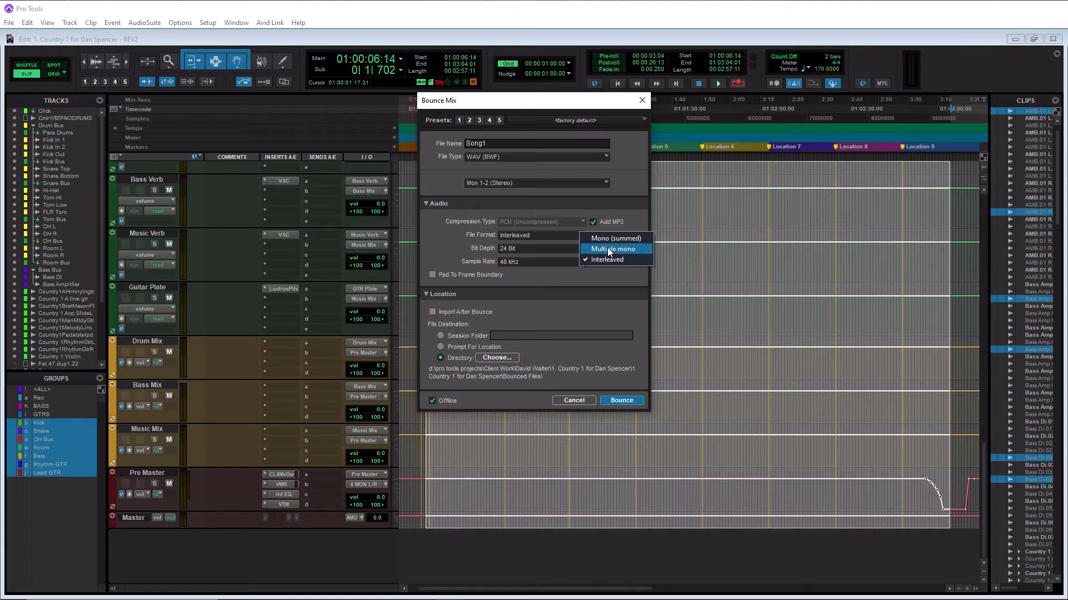
mouse_move(563, 262)
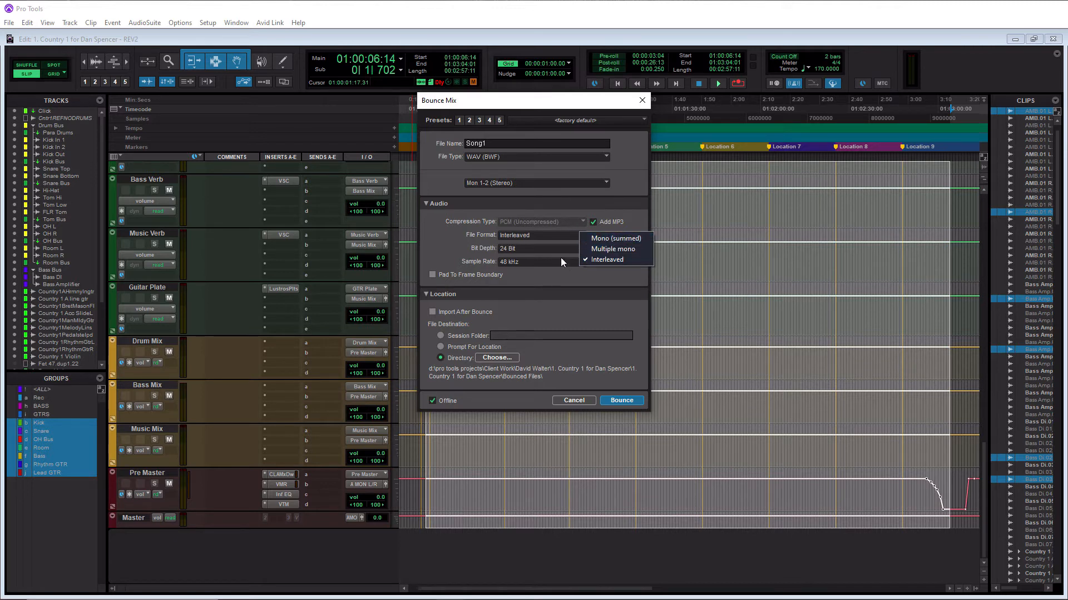
Step: Keep the file format Interleaved and the sample rate at 48 kHz
click(582, 260)
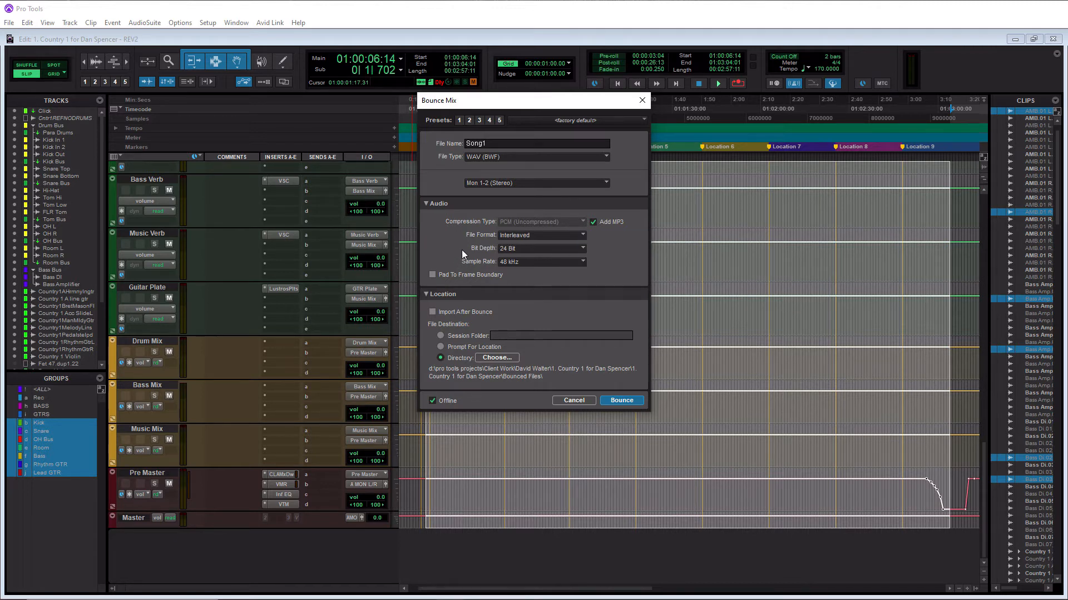
mouse_move(498, 252)
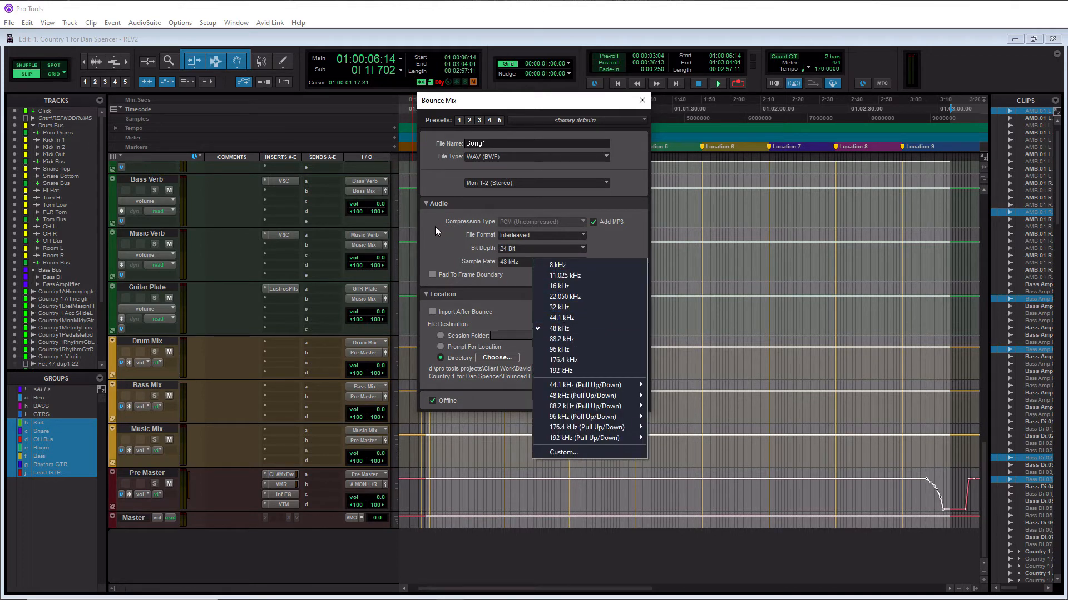
click(538, 328)
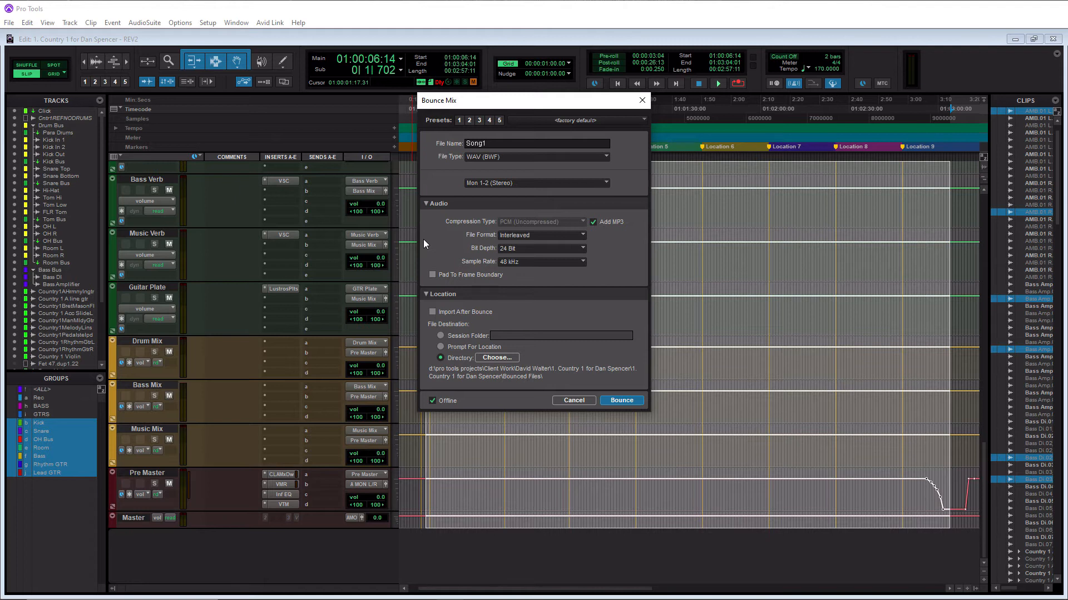
mouse_move(454, 233)
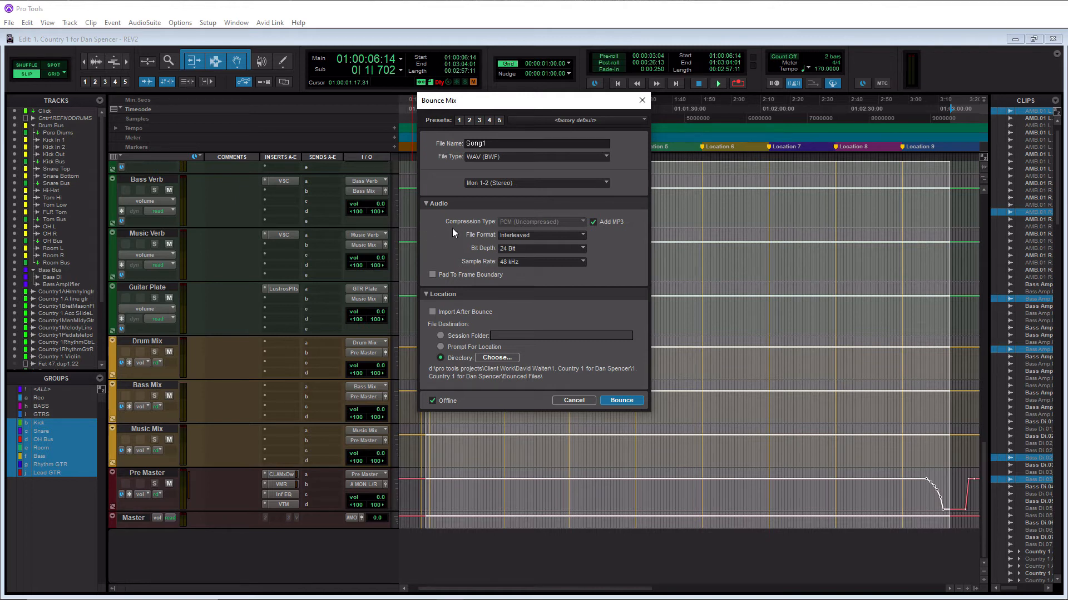
mouse_move(543, 268)
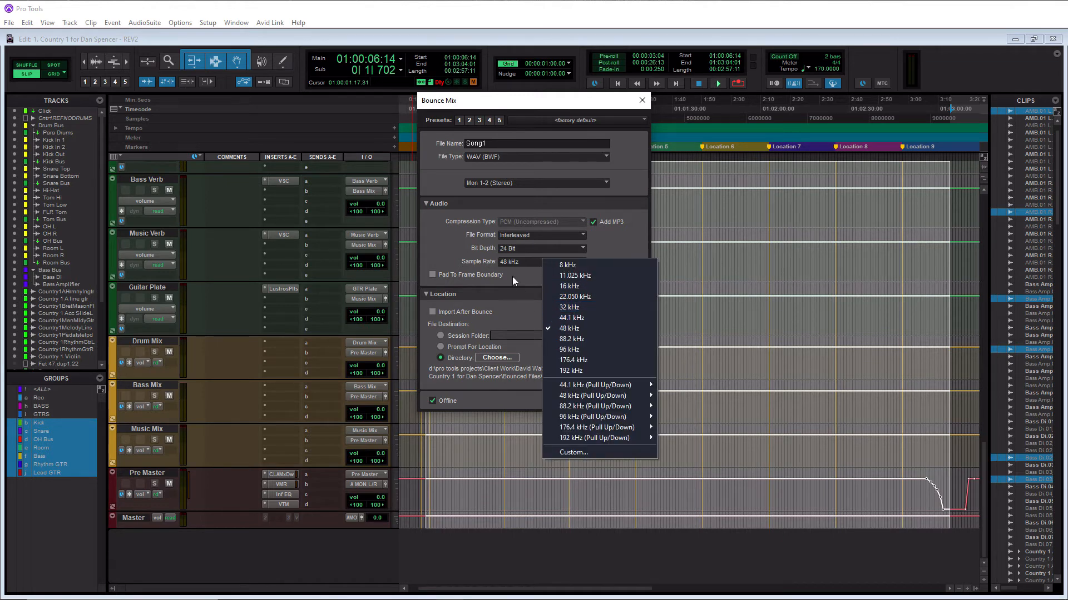
mouse_move(462, 253)
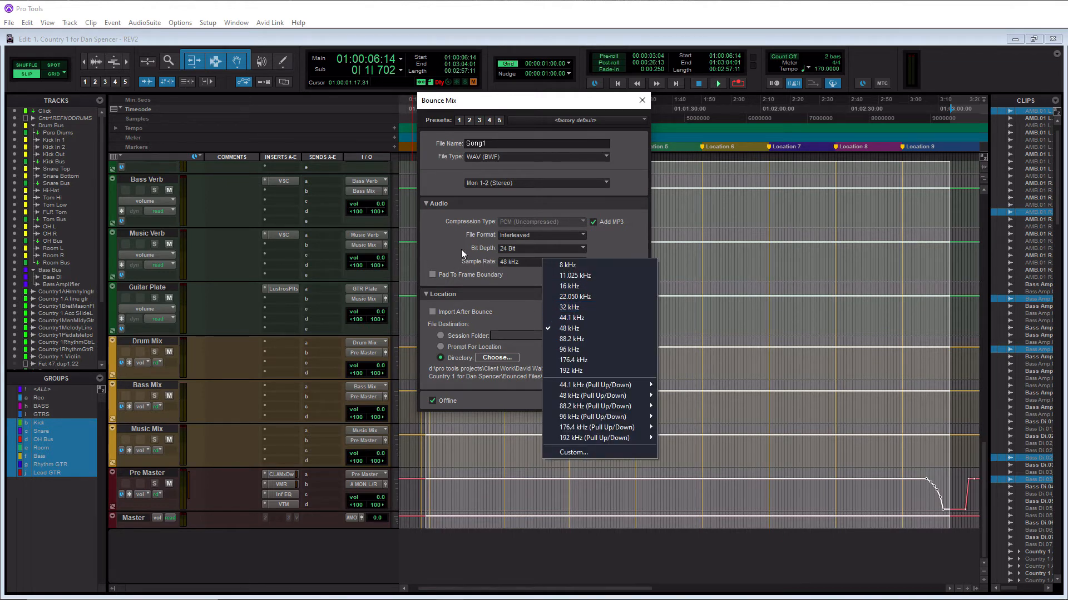
click(568, 328)
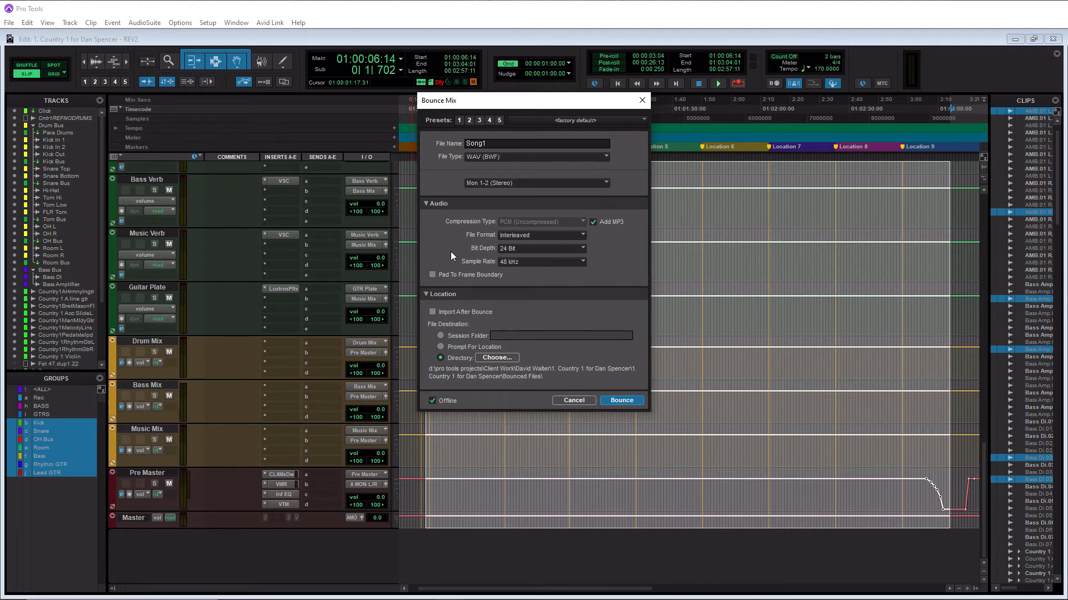
mouse_move(468, 271)
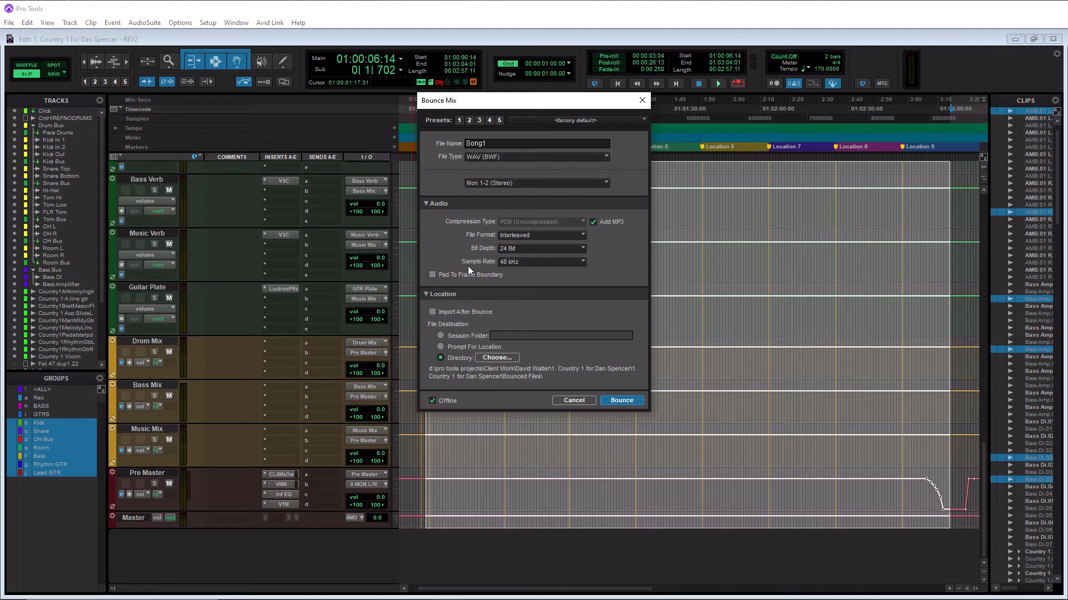
mouse_move(527, 226)
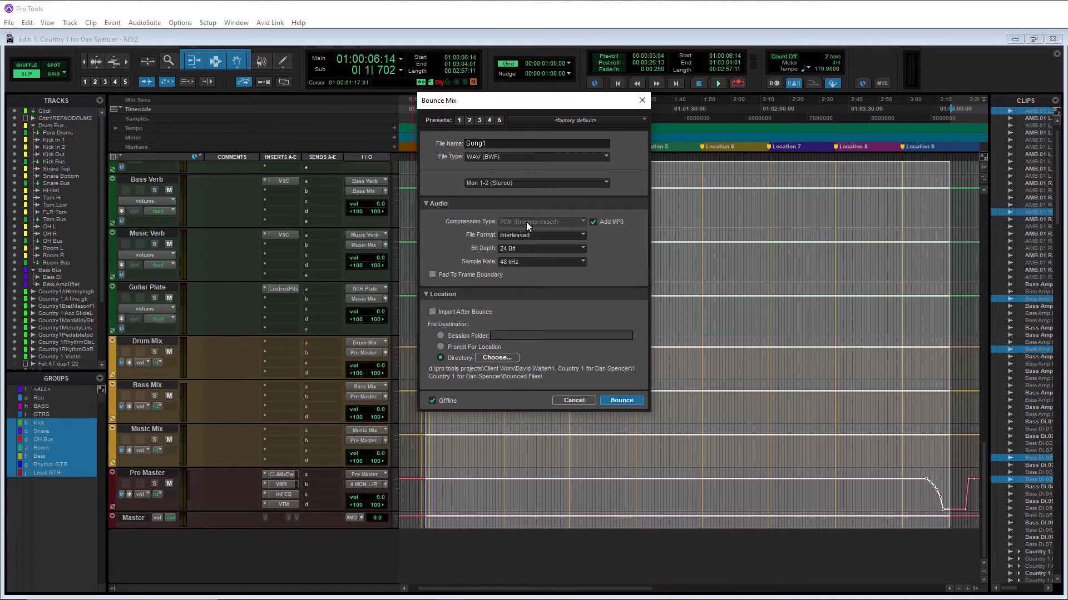
mouse_move(582, 268)
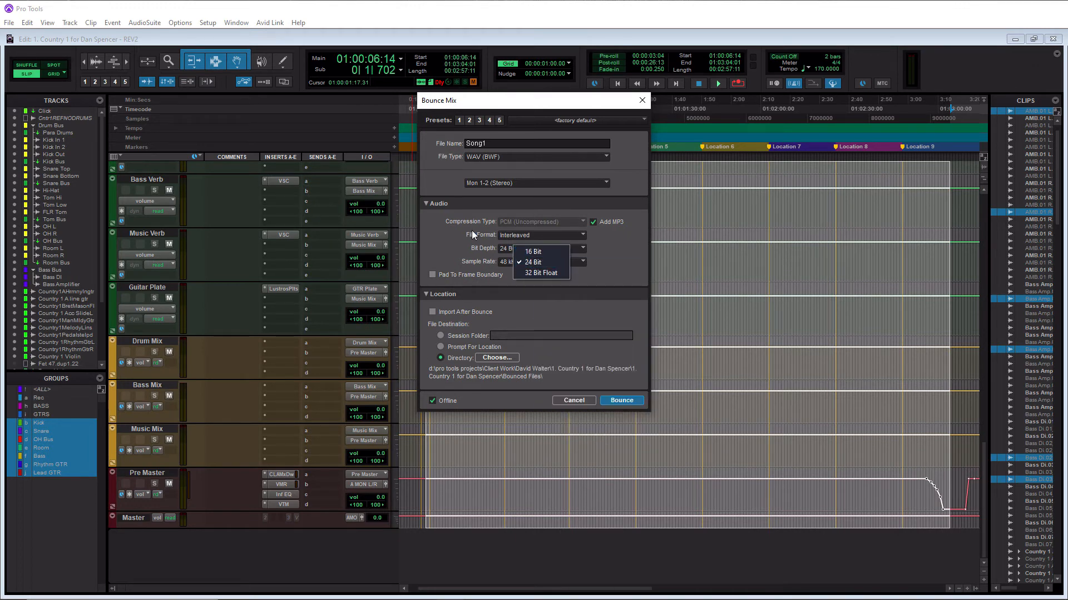
Step: Keep the bit depth at 24 Bit with Import After Bounce unchecked
click(535, 262)
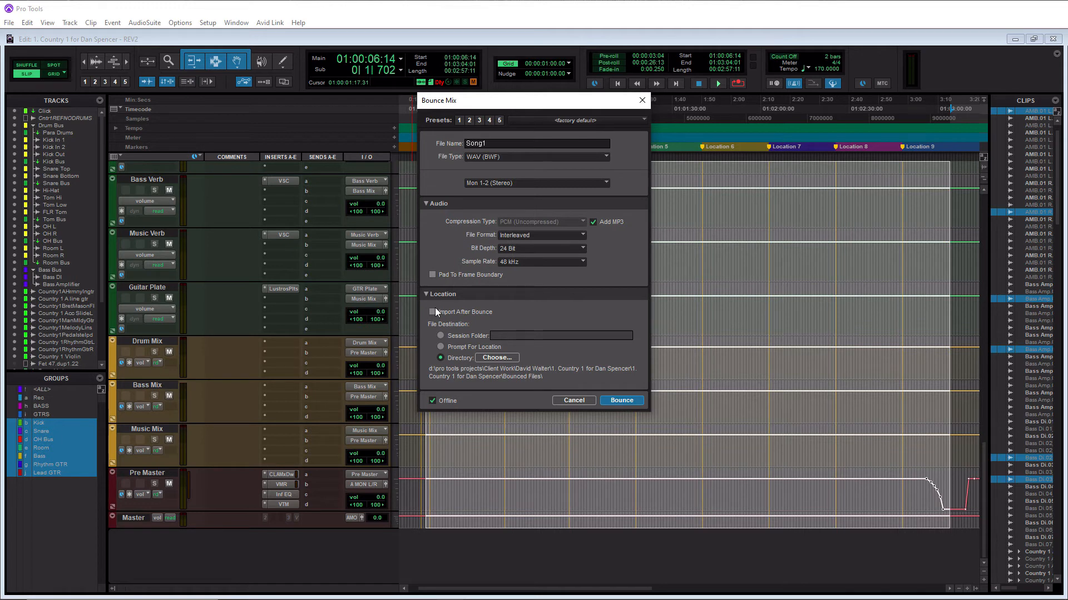
mouse_move(492, 284)
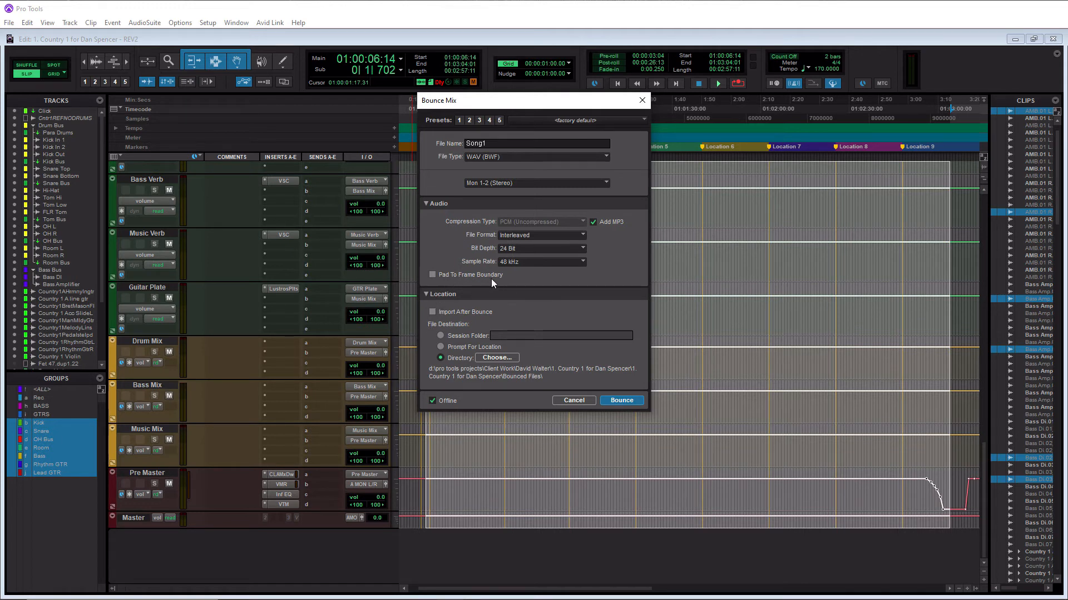
mouse_move(521, 273)
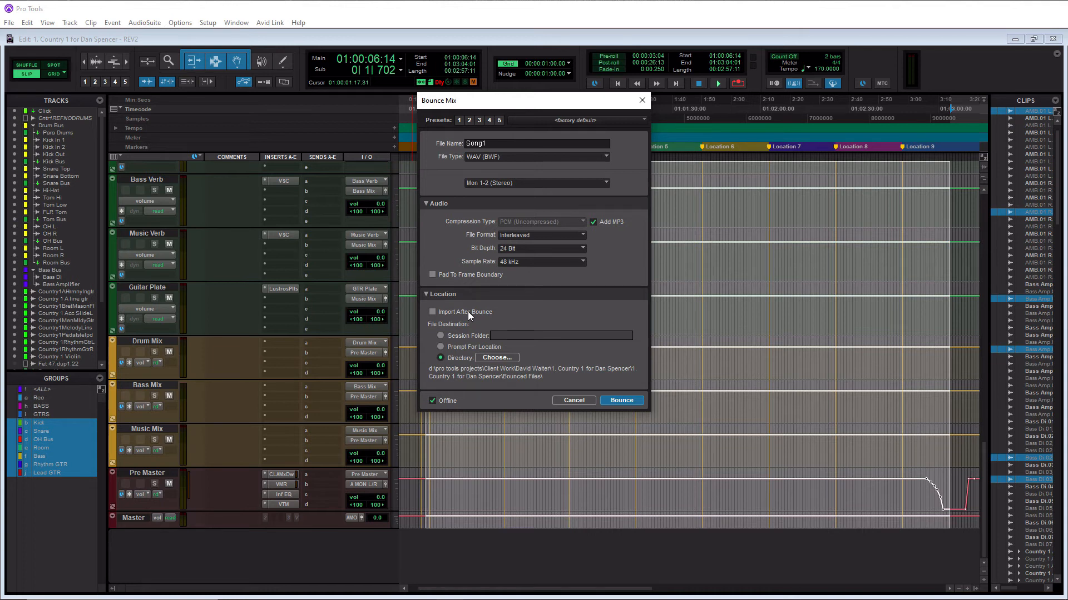
mouse_move(489, 313)
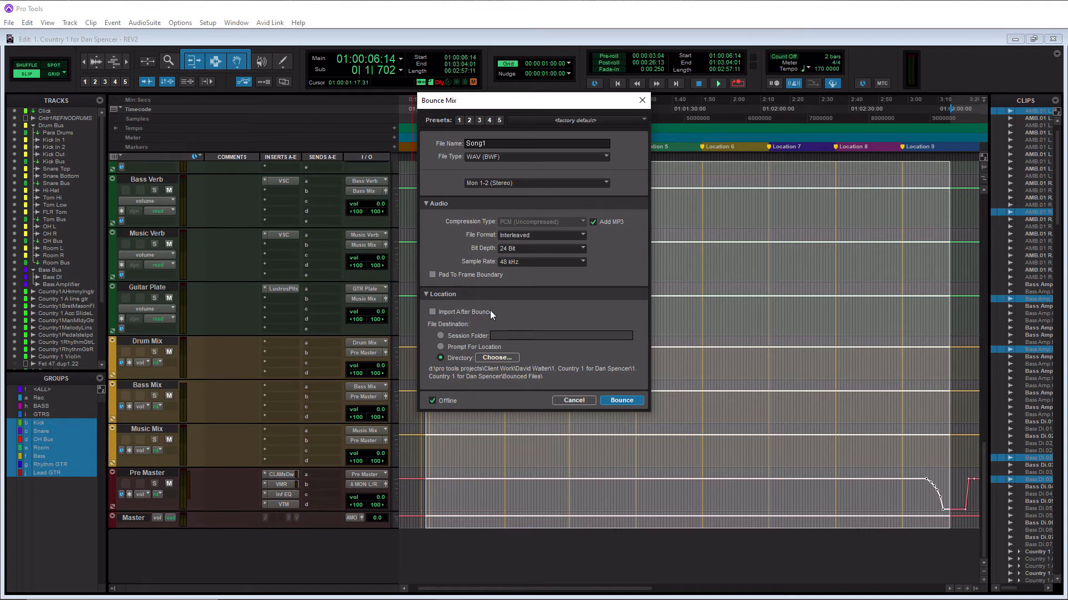
mouse_move(555, 352)
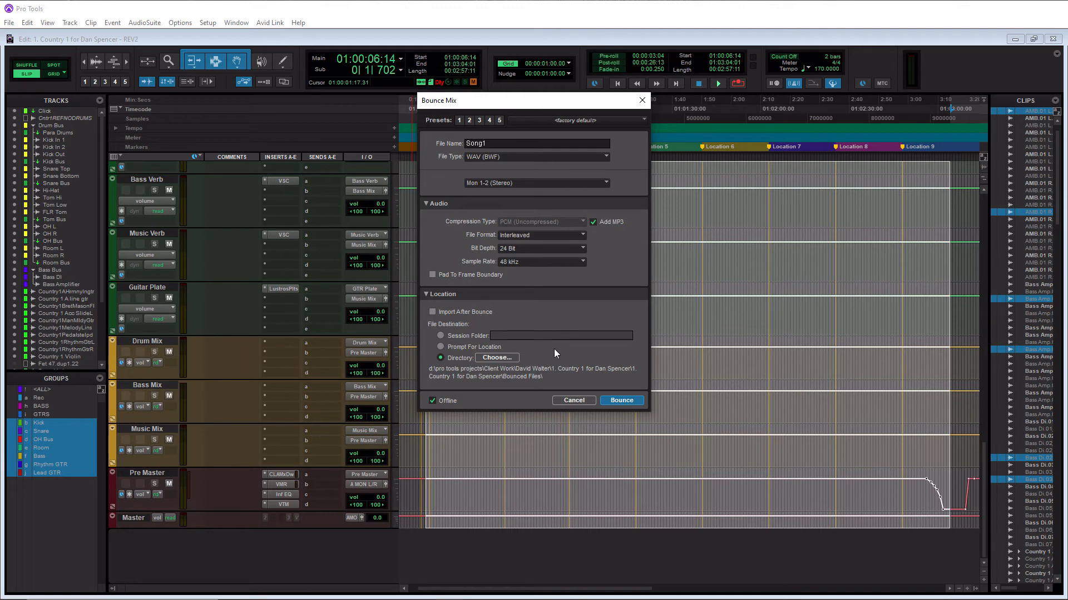
mouse_move(495, 358)
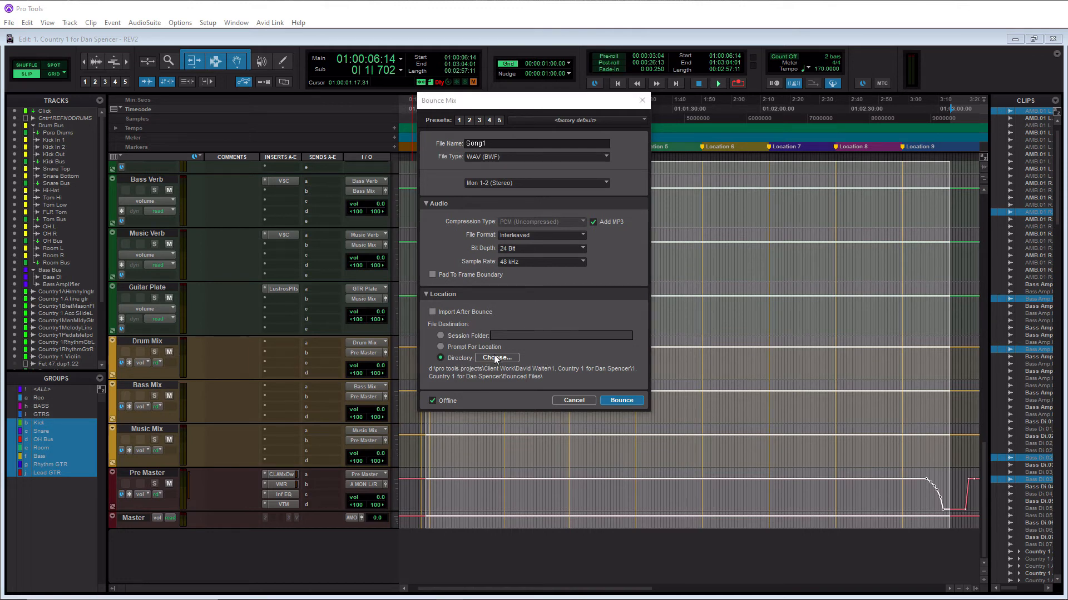
click(498, 358)
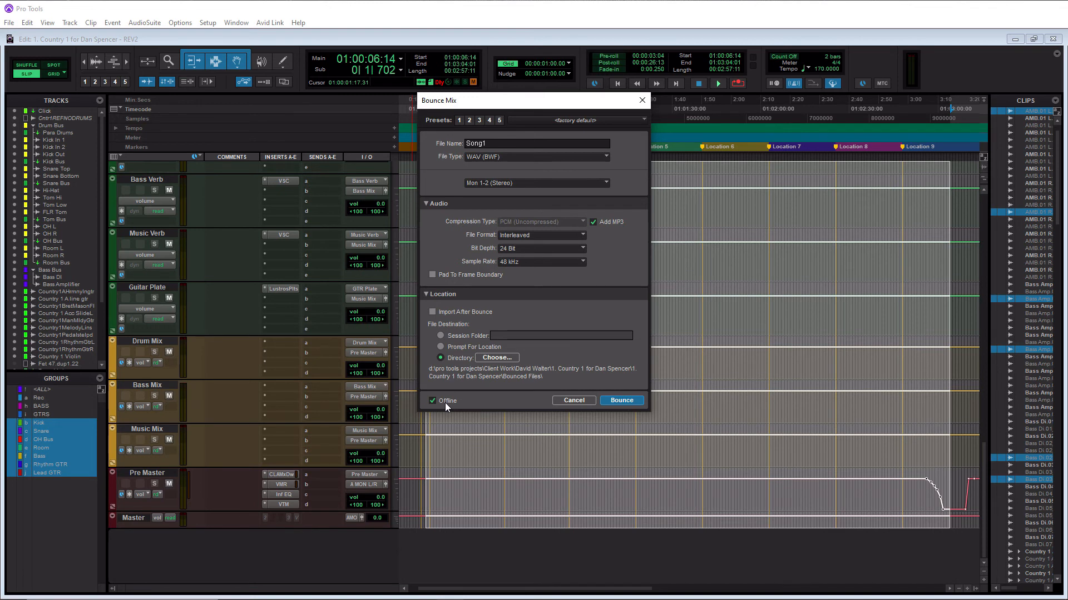
mouse_move(377, 479)
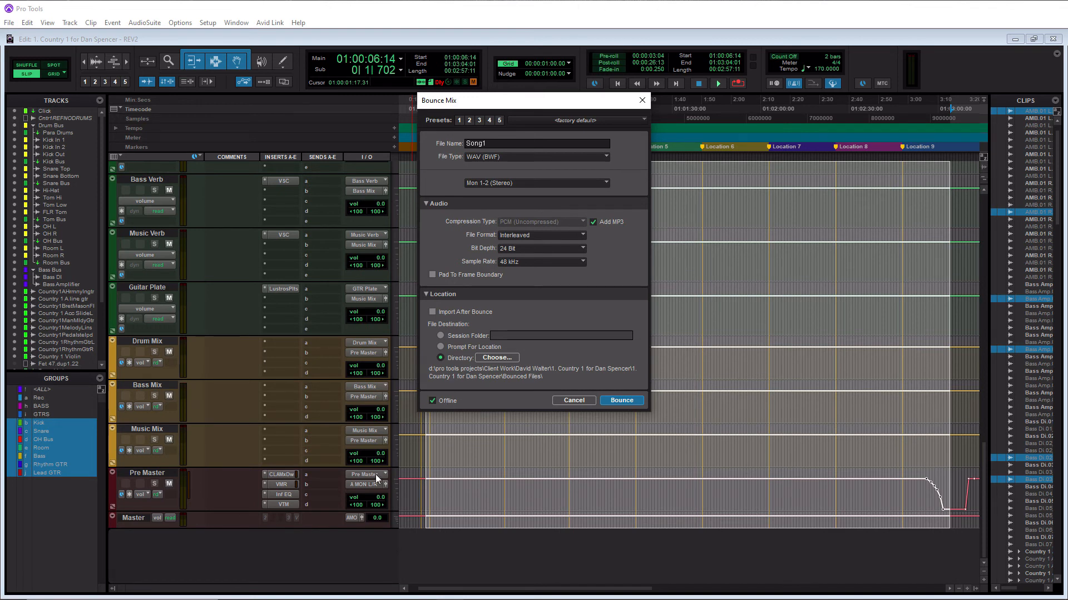
mouse_move(578, 404)
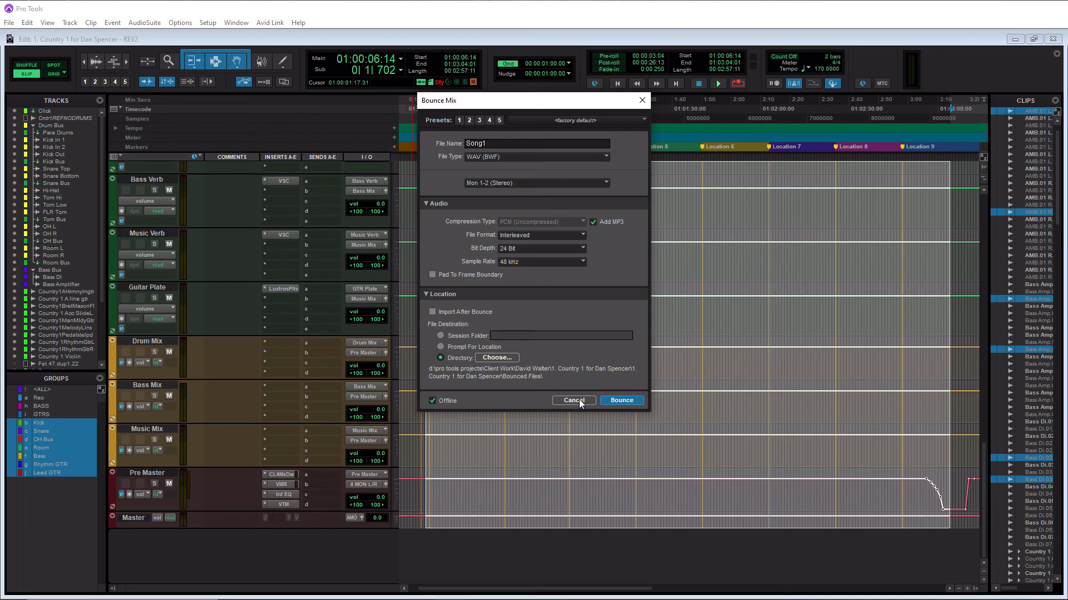
mouse_move(580, 382)
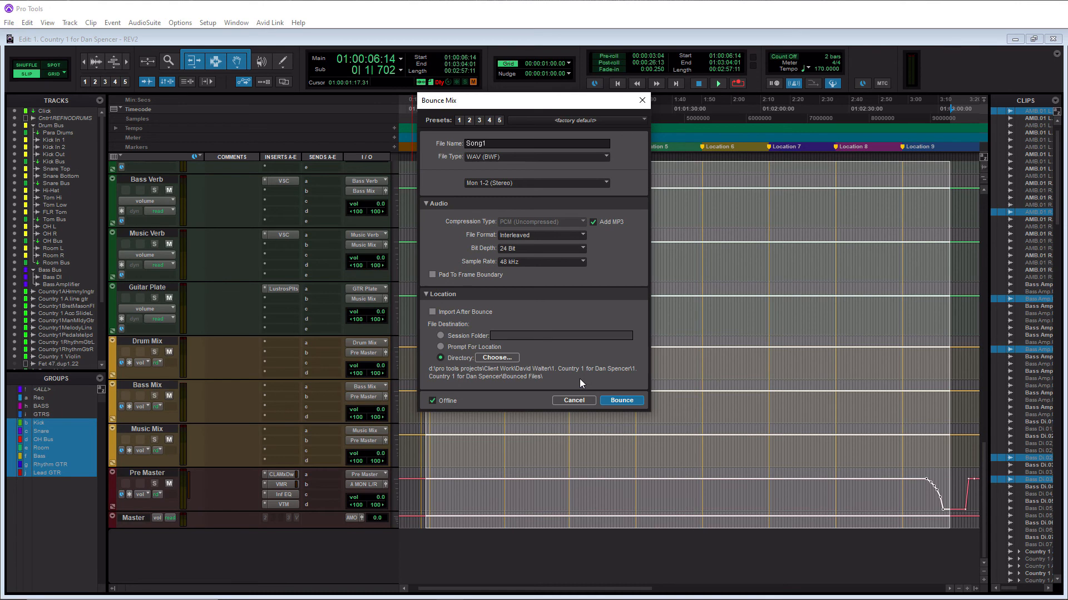
mouse_move(609, 139)
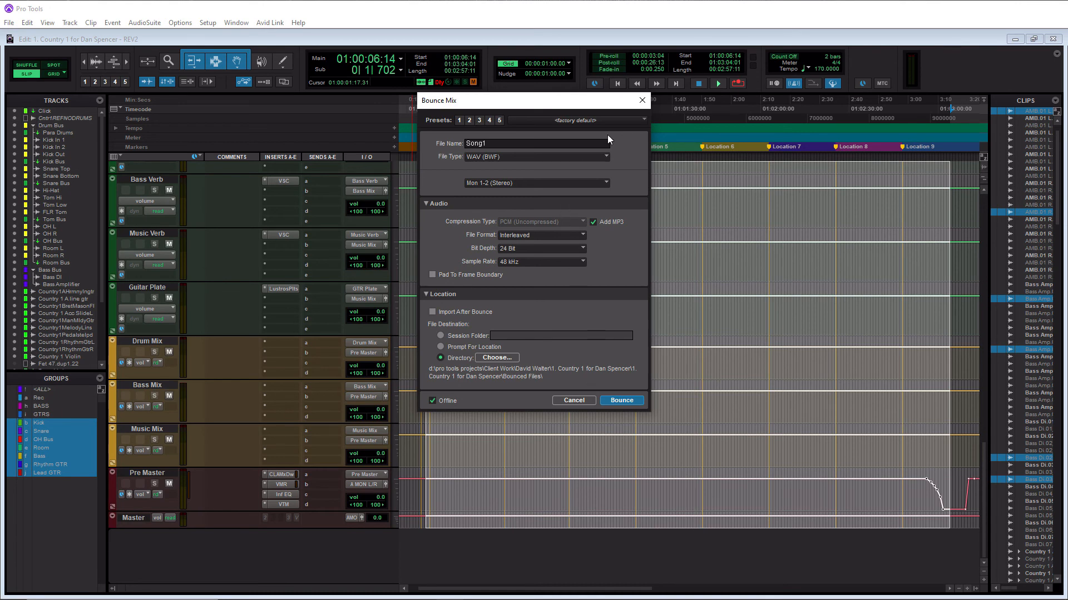
mouse_move(625, 111)
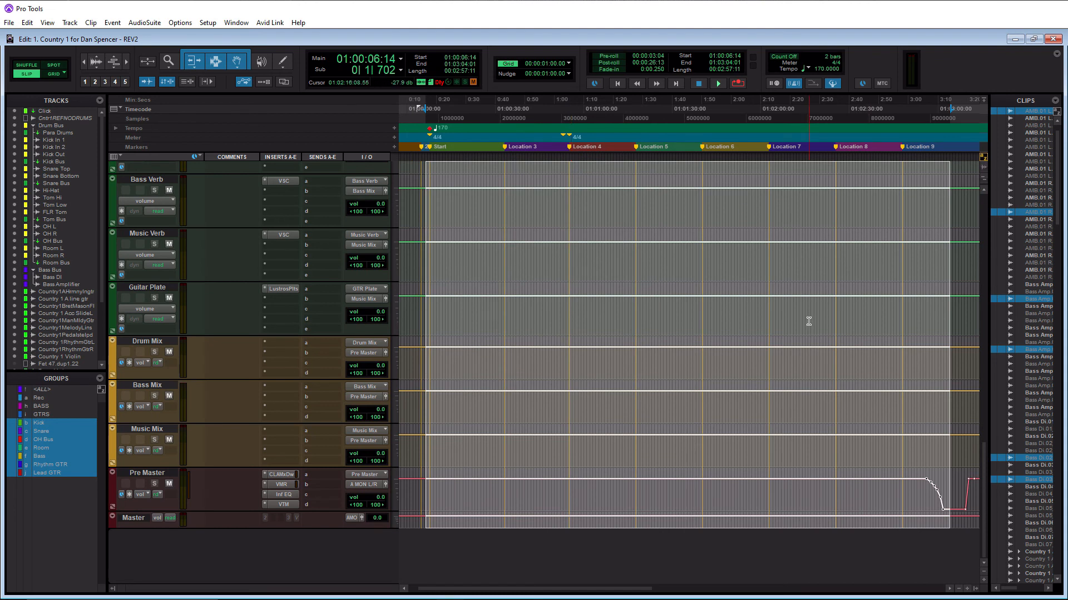
mouse_move(219, 354)
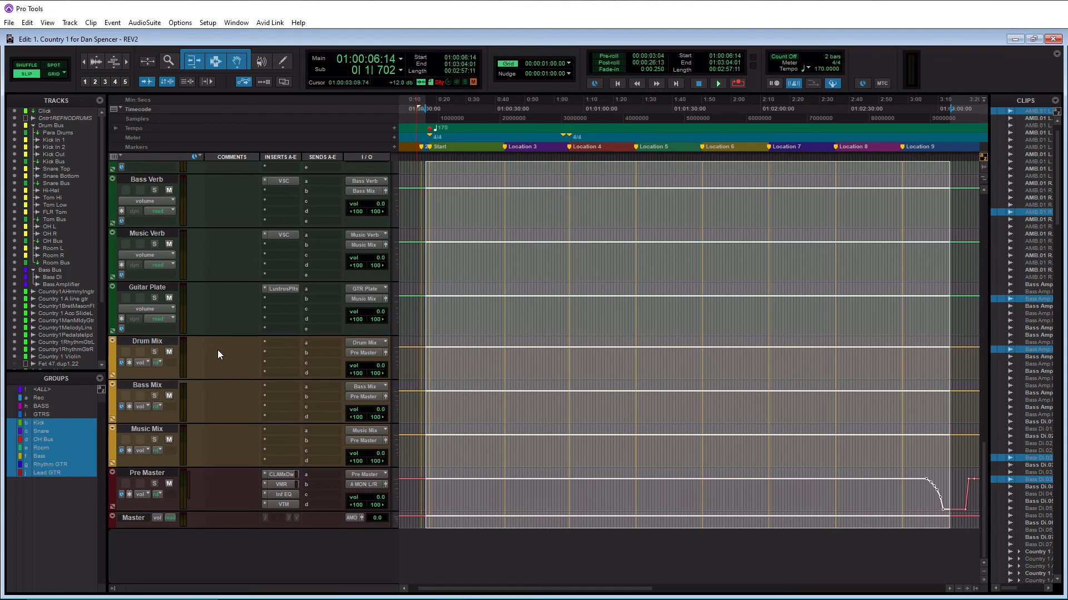
mouse_move(189, 288)
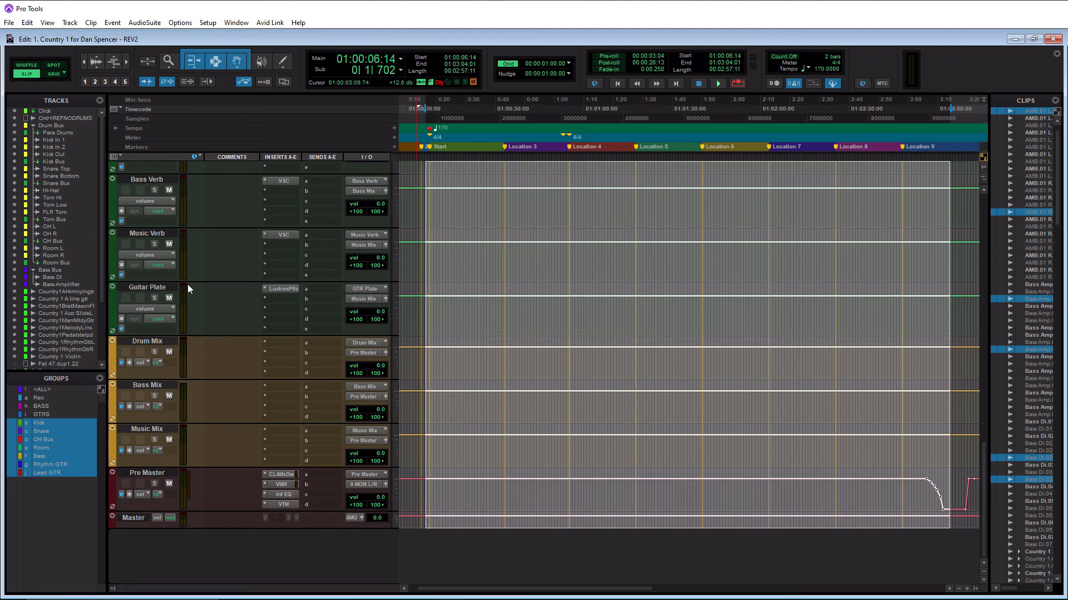